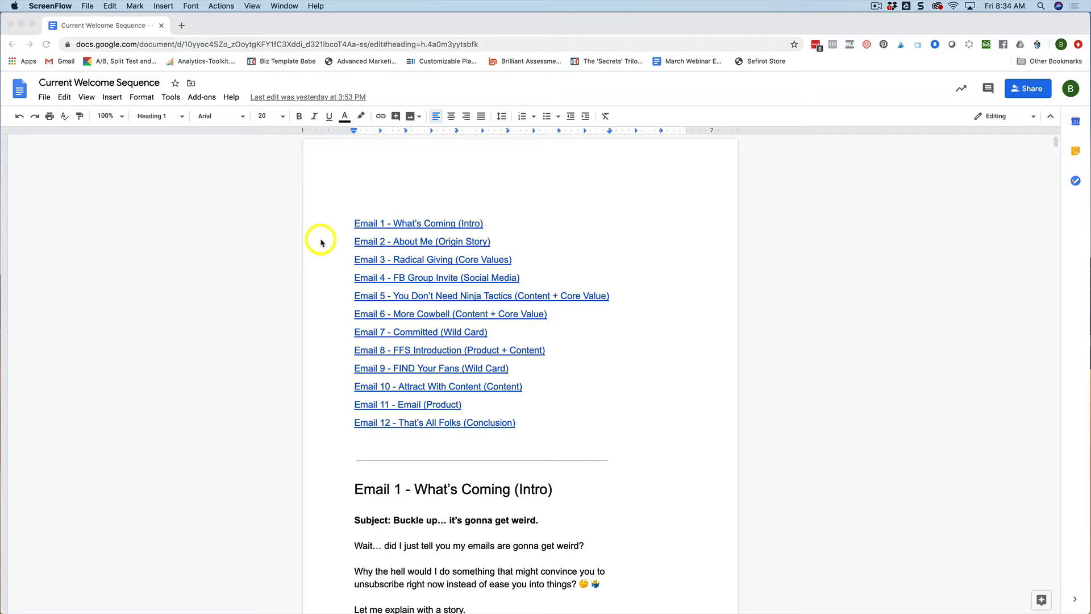
pyautogui.moveTo(320, 241)
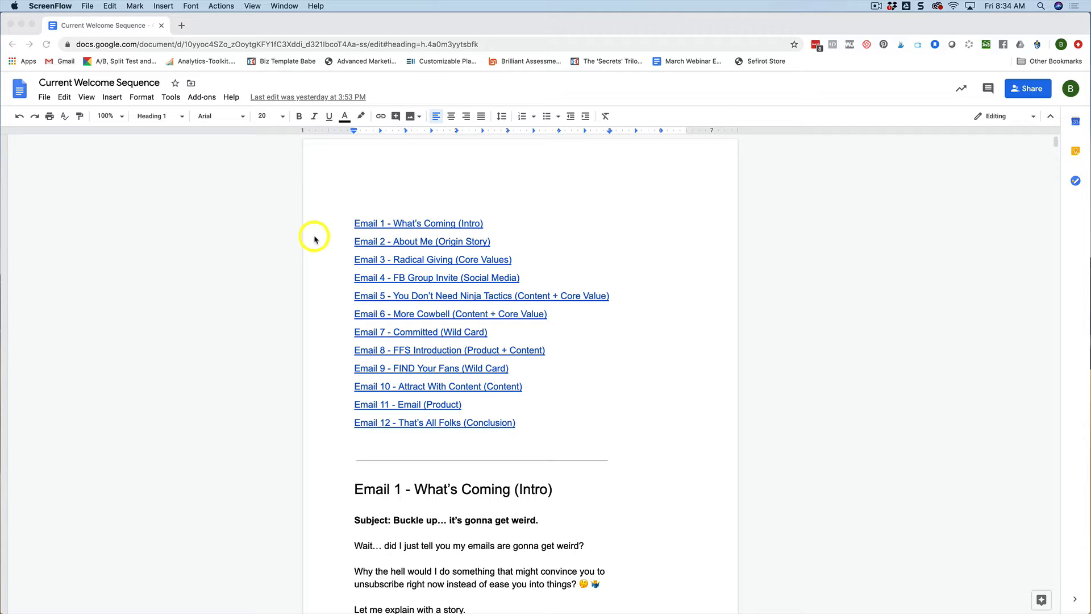
pyautogui.moveTo(303, 236)
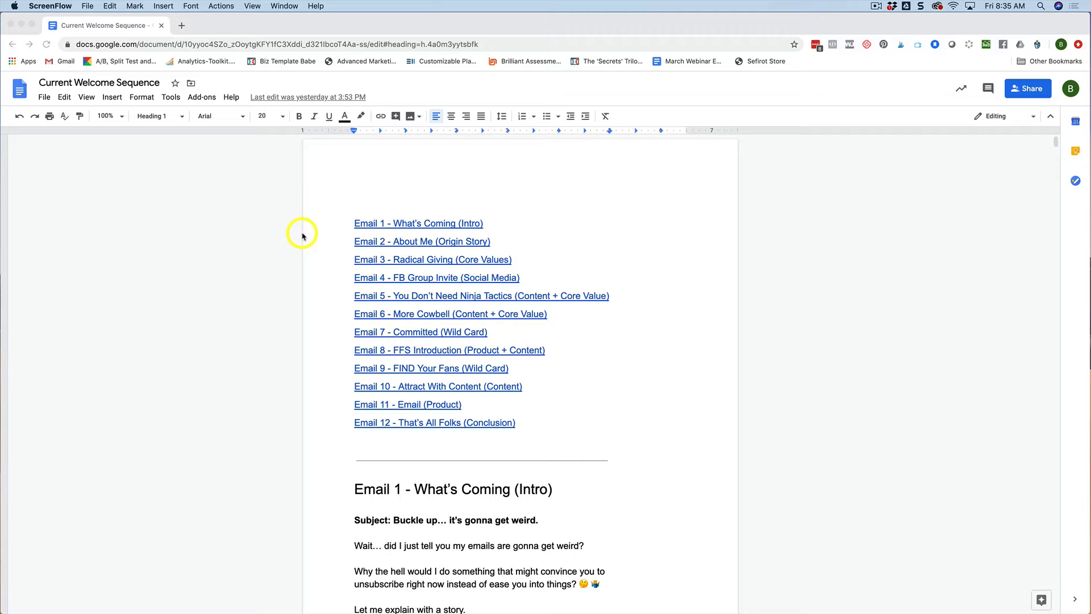
pyautogui.moveTo(335, 241)
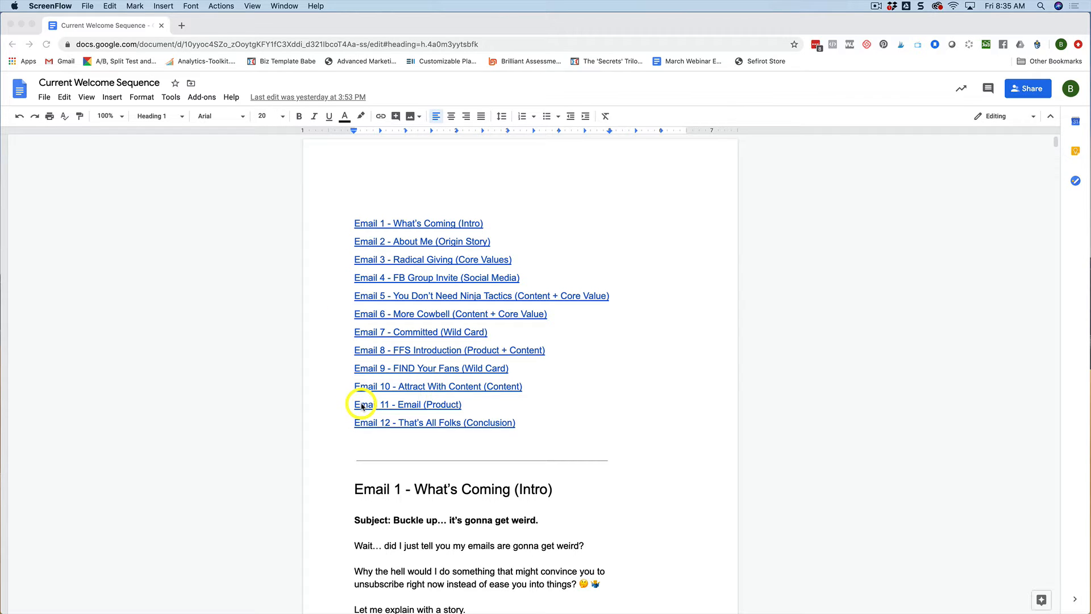
pyautogui.moveTo(354, 435)
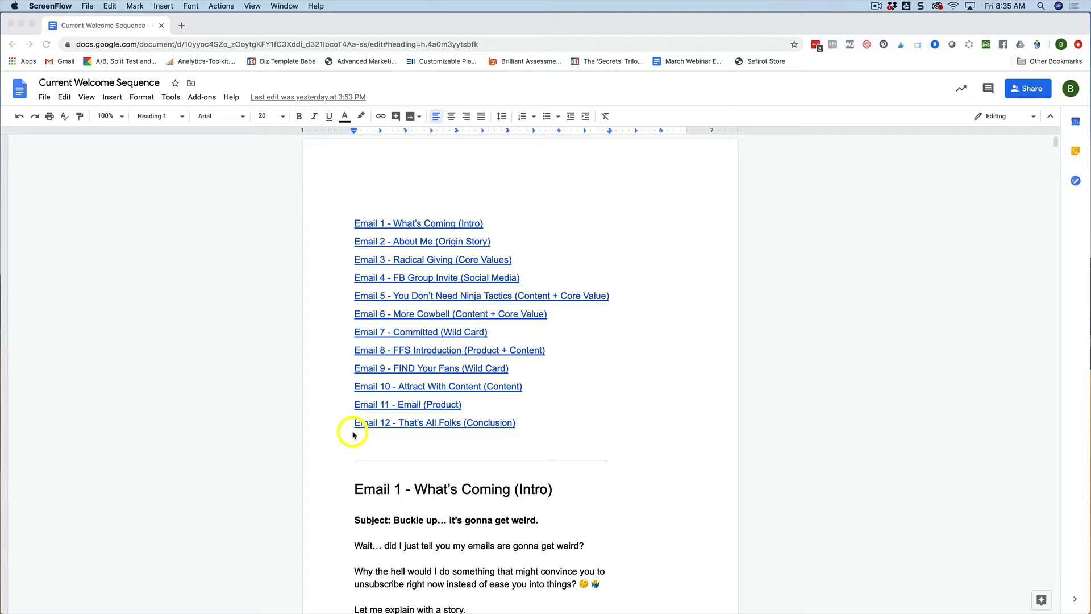
pyautogui.moveTo(301, 407)
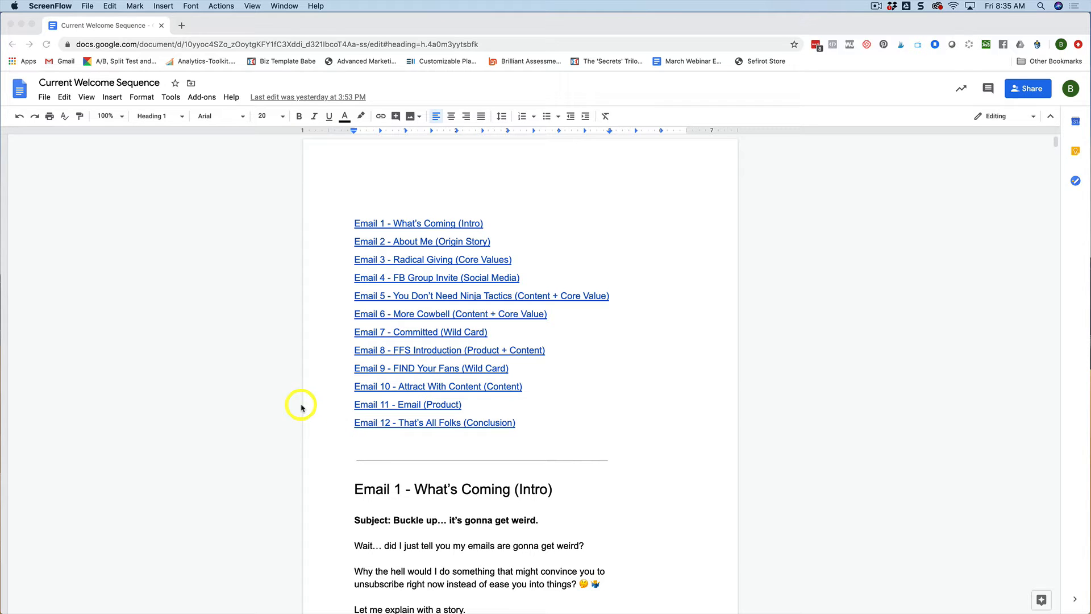
pyautogui.moveTo(283, 396)
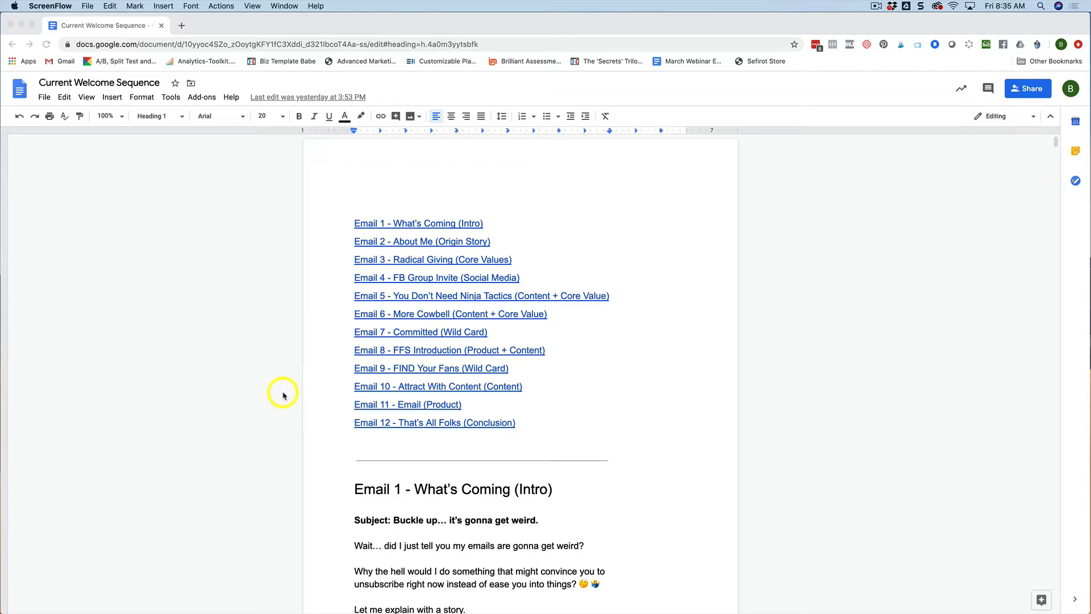
pyautogui.moveTo(286, 392)
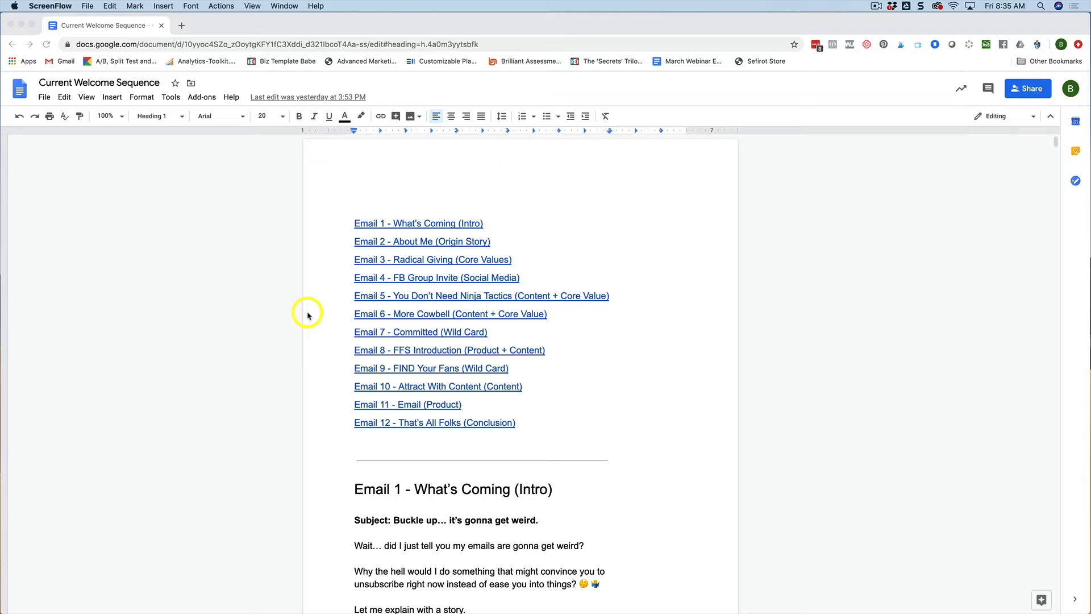
pyautogui.moveTo(308, 368)
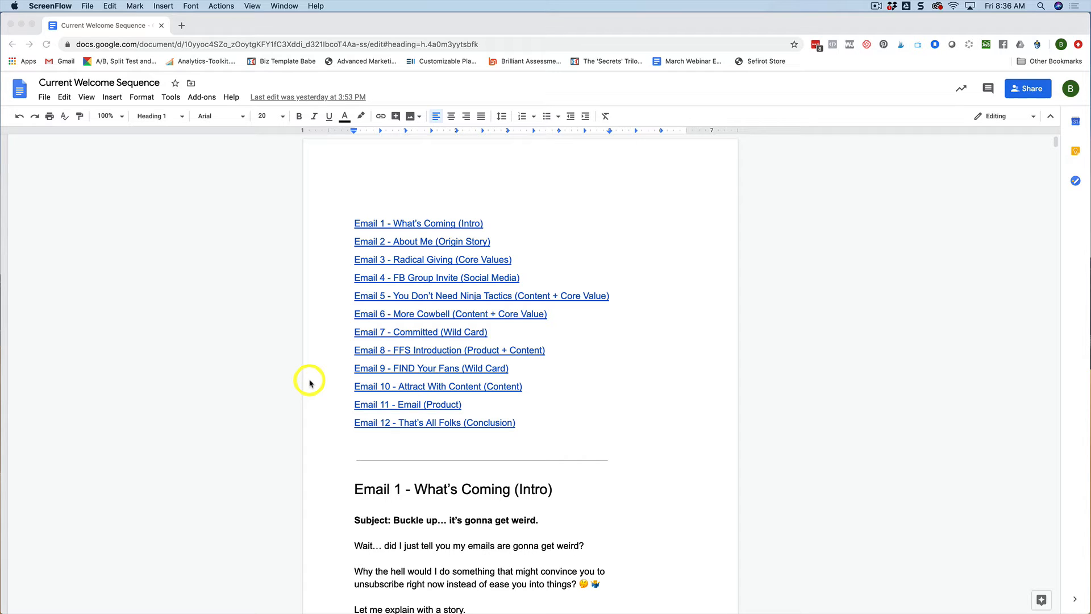
pyautogui.moveTo(291, 367)
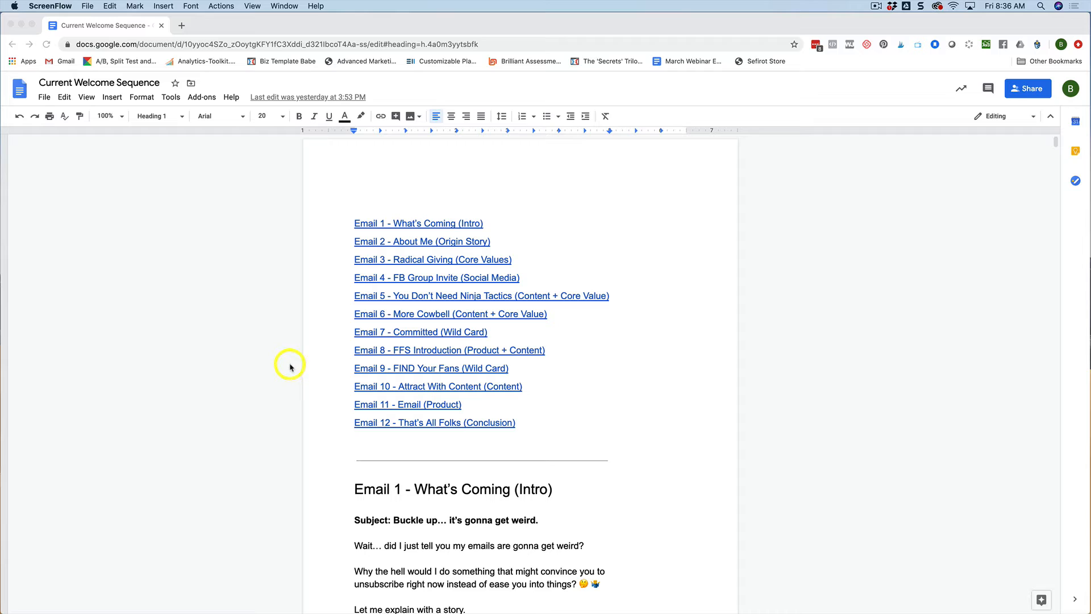
pyautogui.moveTo(285, 362)
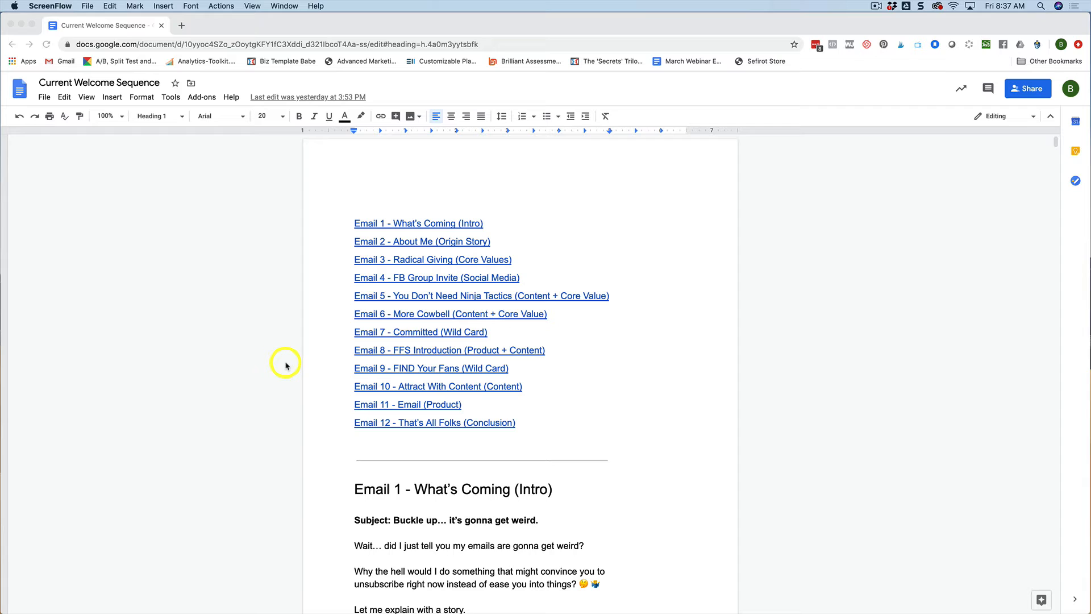
pyautogui.moveTo(285, 340)
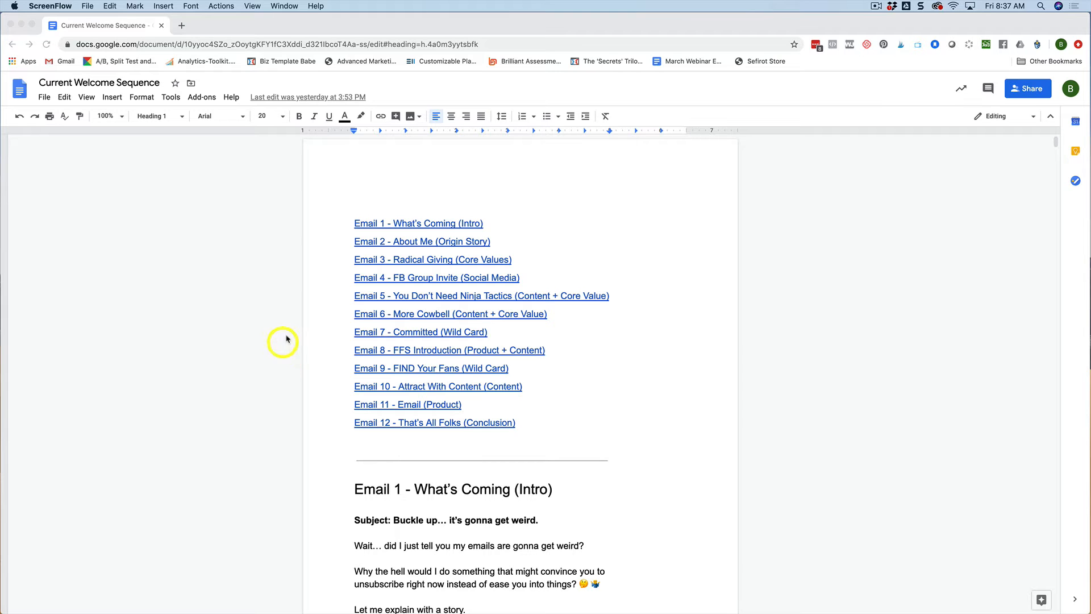
pyautogui.moveTo(313, 243)
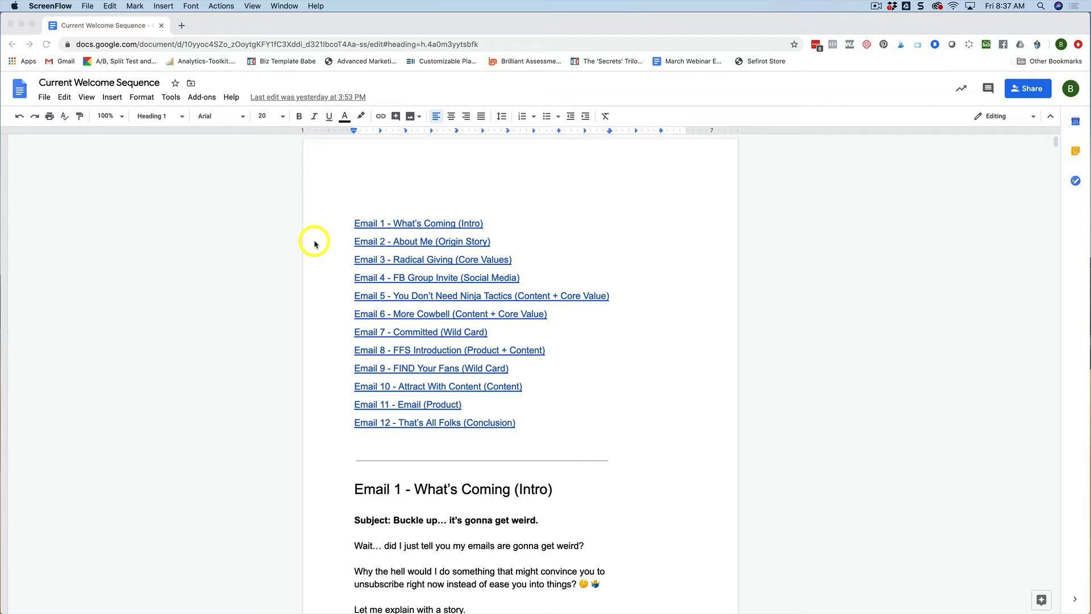
pyautogui.moveTo(320, 245)
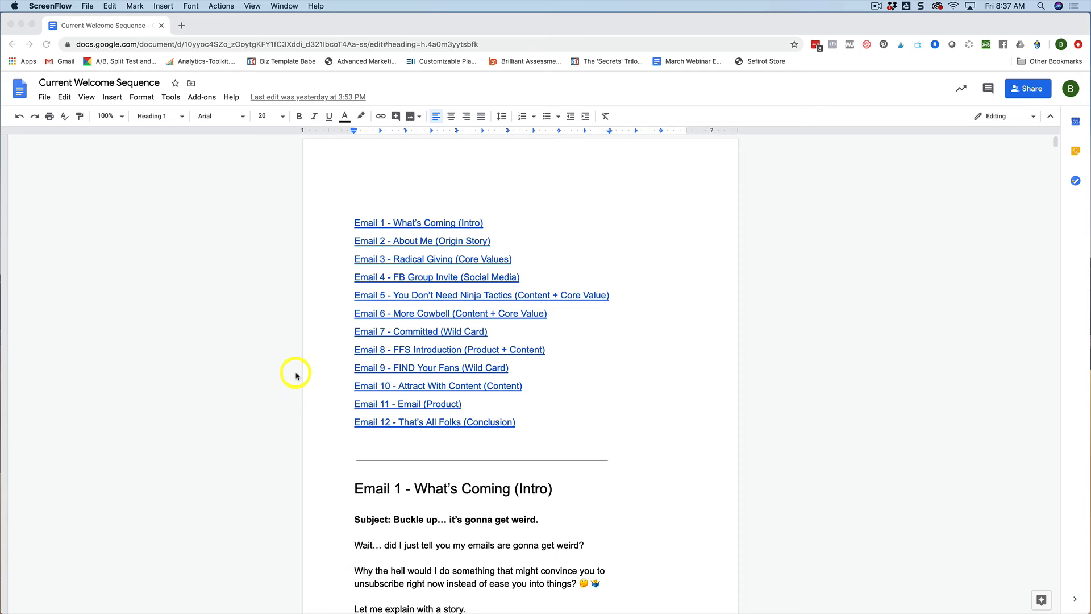
pyautogui.scroll(-3)
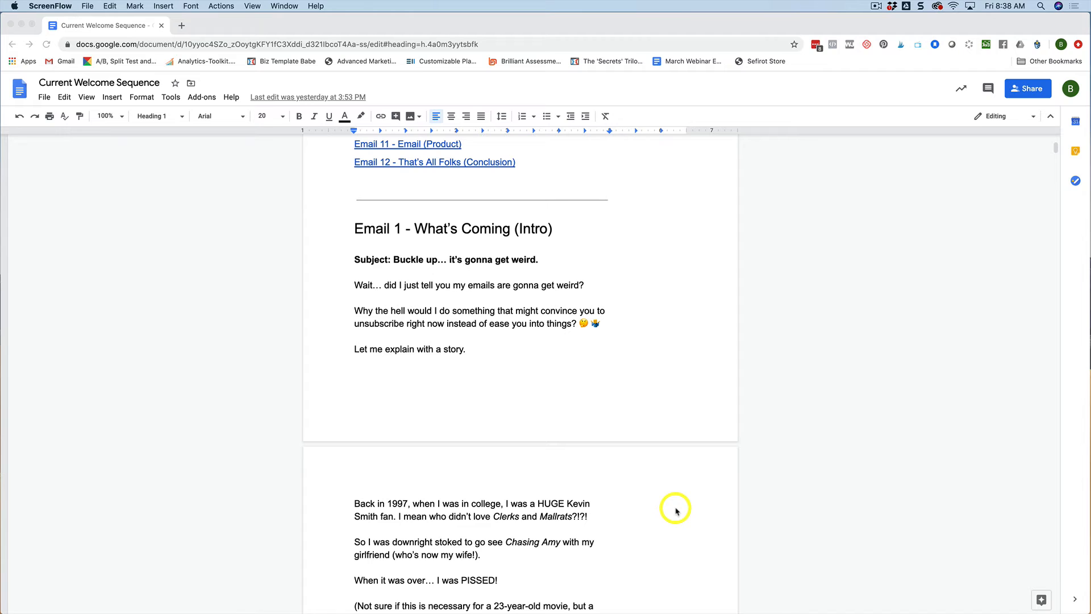
pyautogui.scroll(-3)
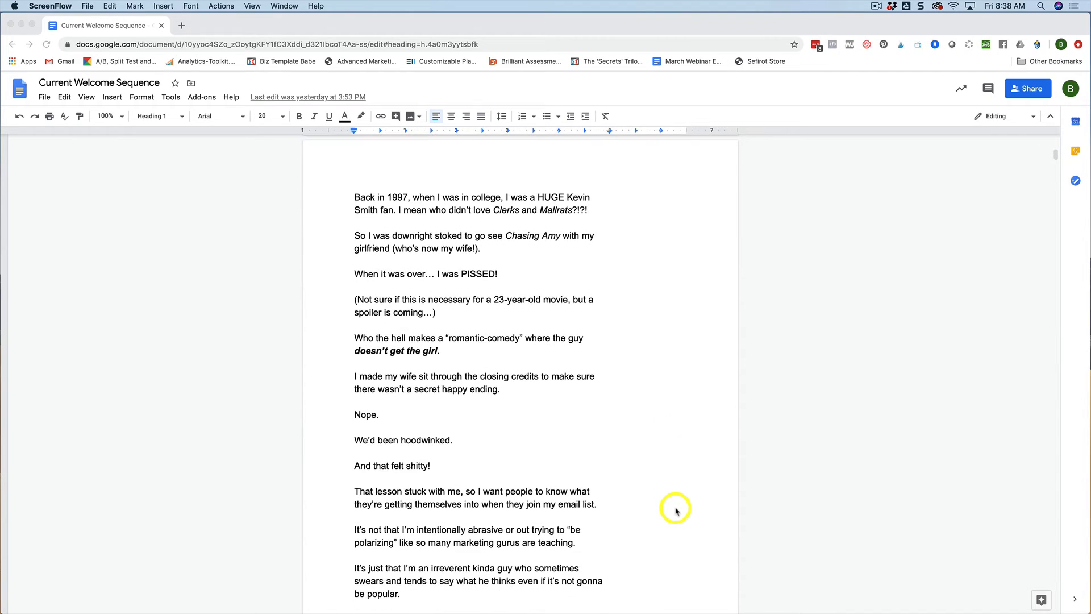
pyautogui.scroll(-3)
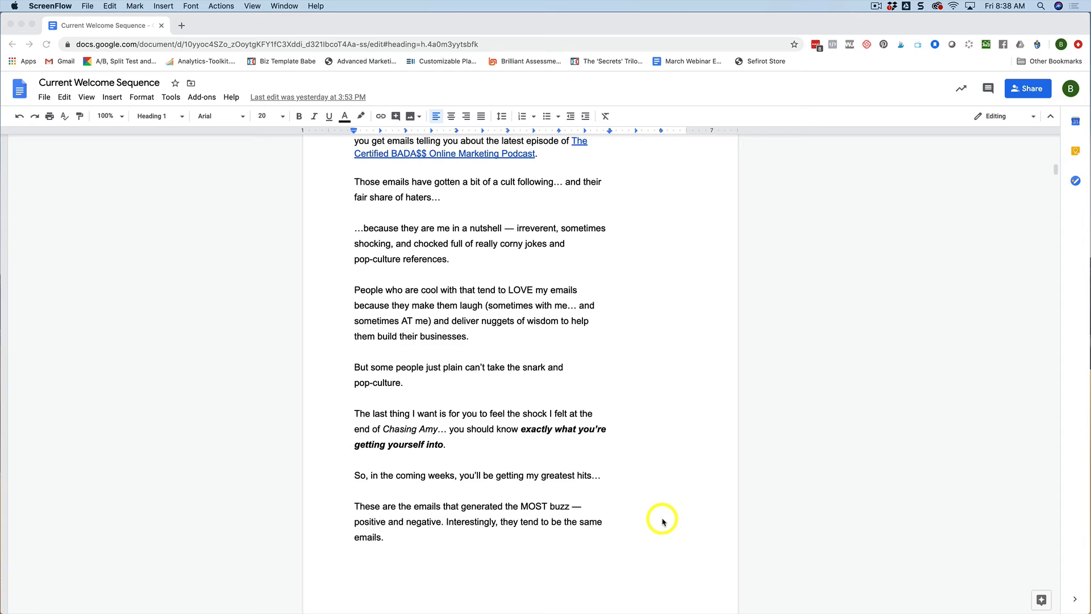
pyautogui.scroll(-3)
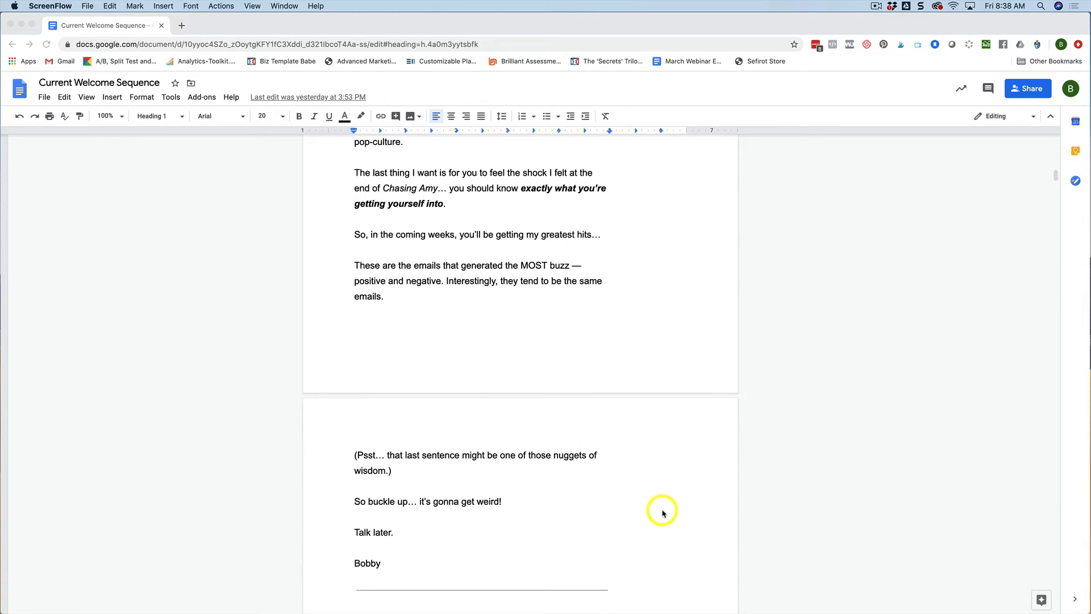
pyautogui.moveTo(333, 455)
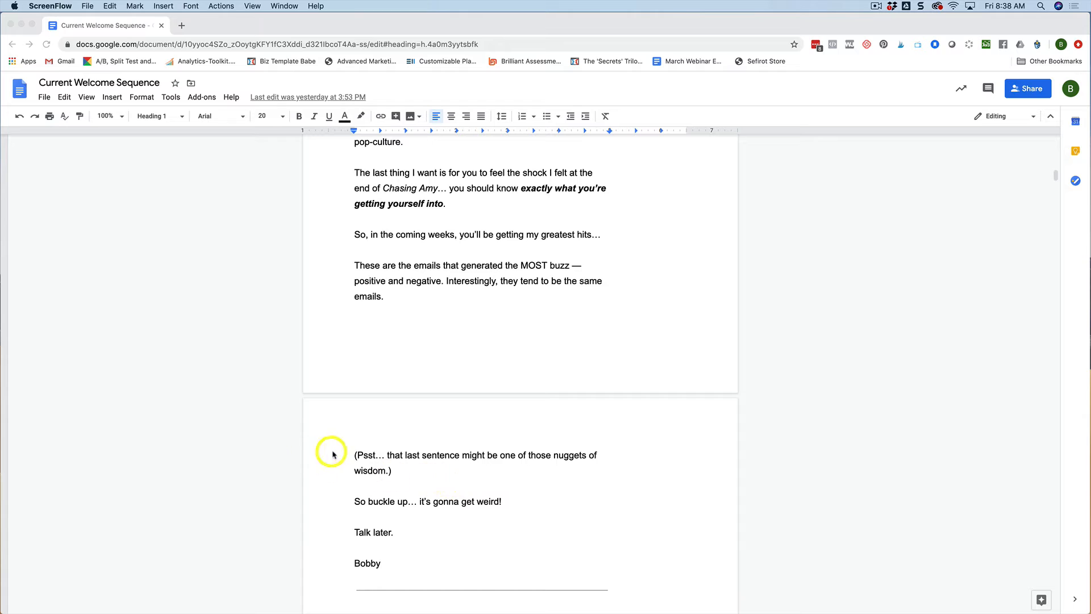
pyautogui.moveTo(523, 412)
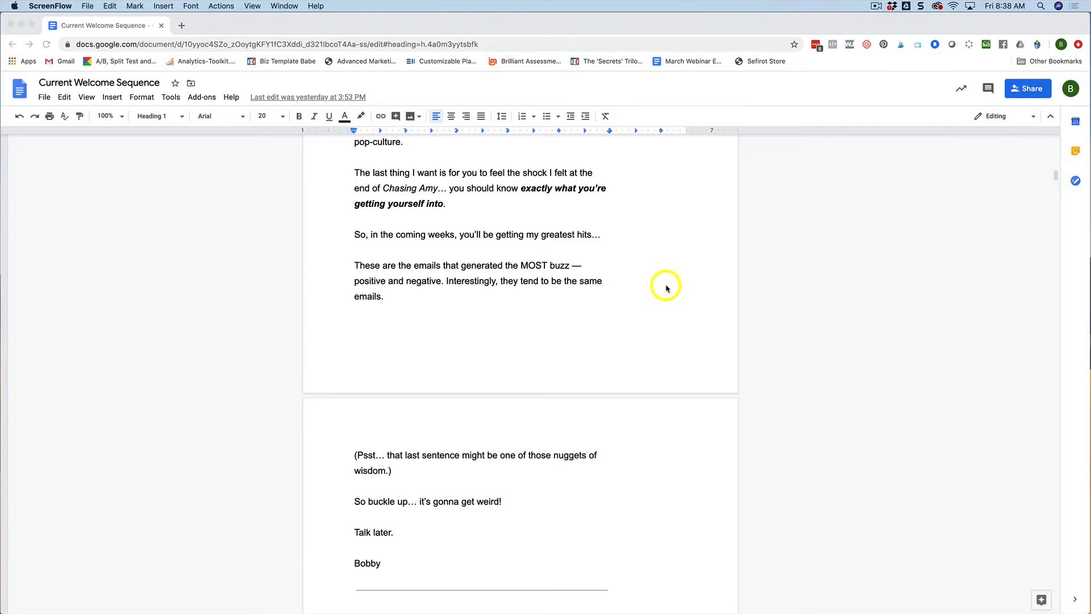
pyautogui.moveTo(520, 500)
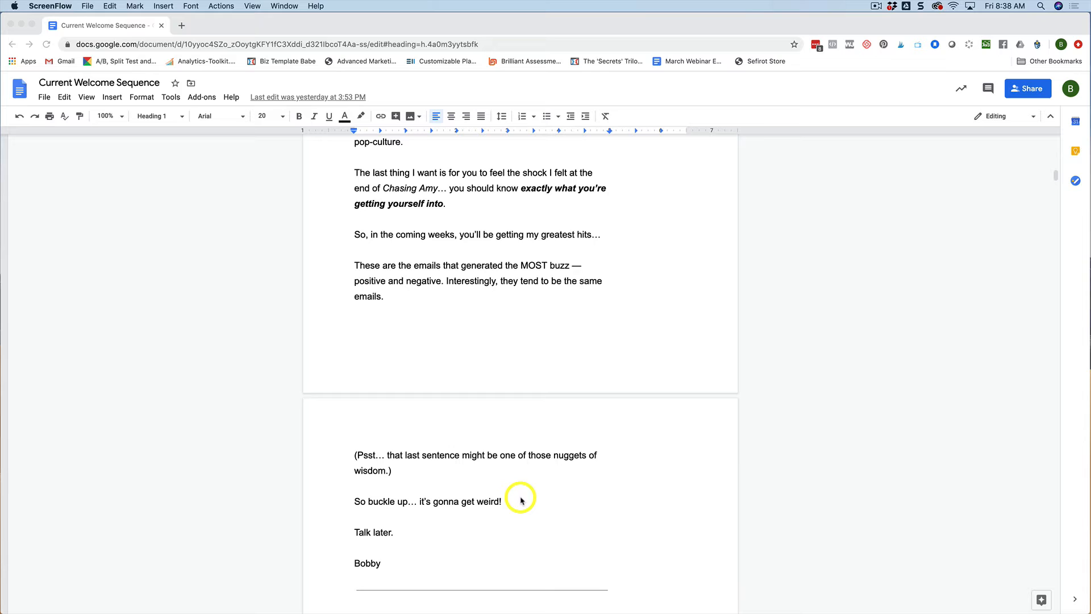
pyautogui.moveTo(614, 475)
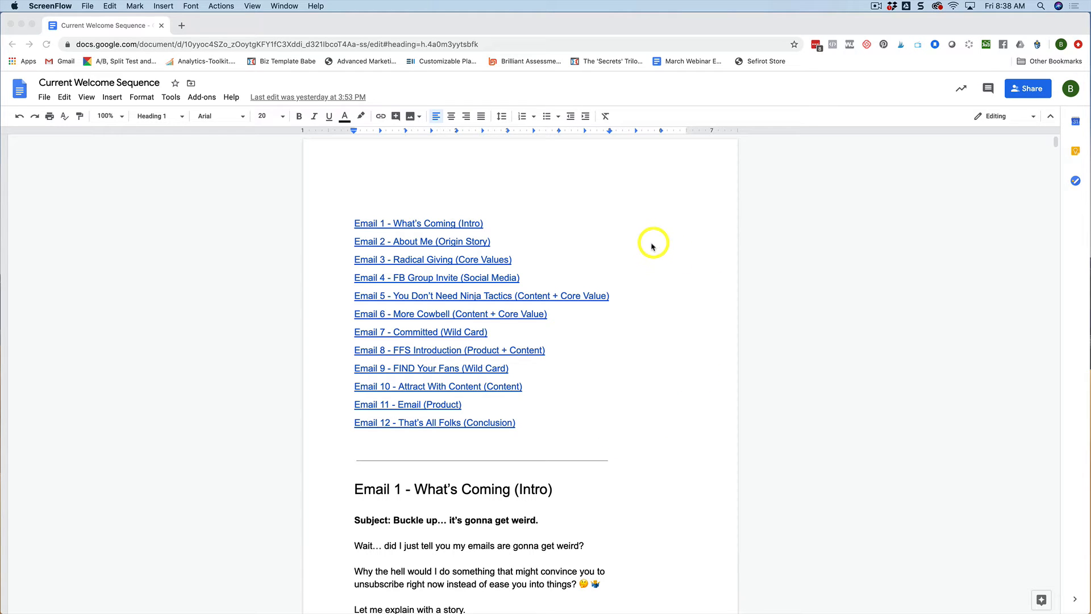
pyautogui.moveTo(649, 243)
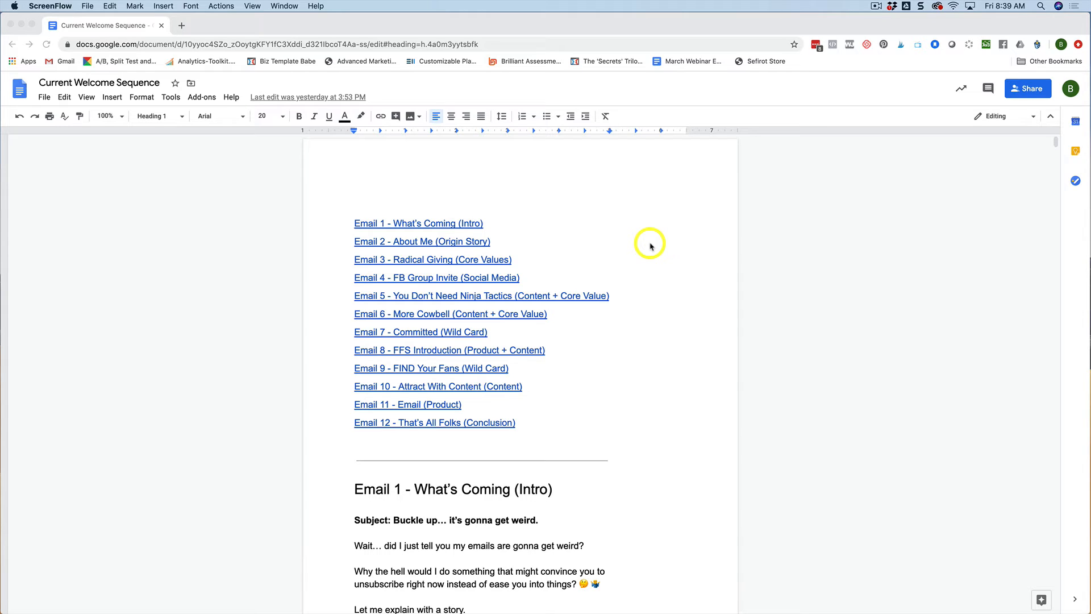
pyautogui.moveTo(385, 243)
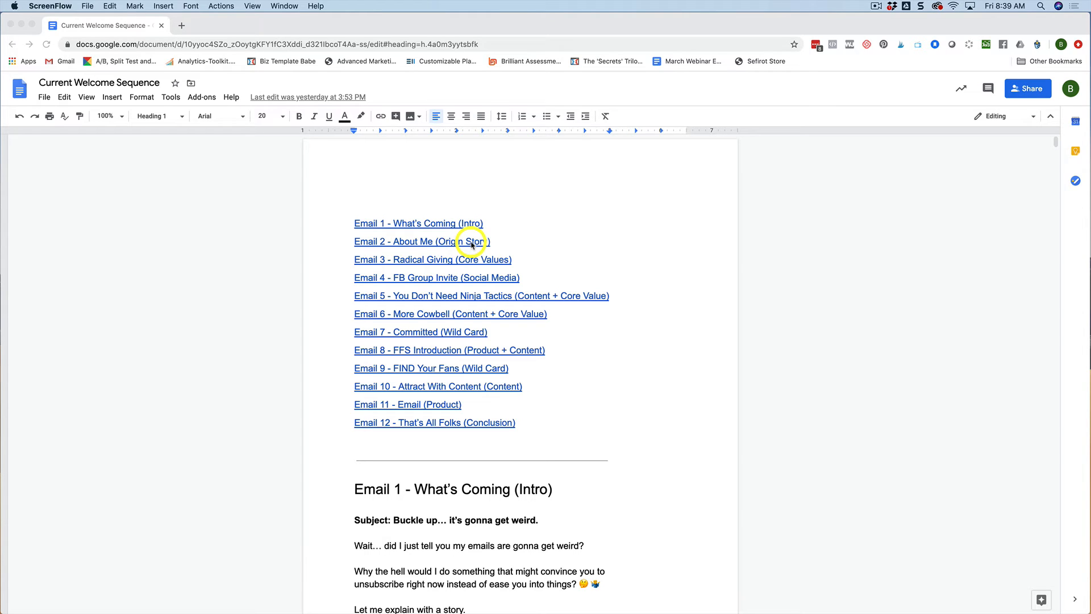
pyautogui.moveTo(624, 246)
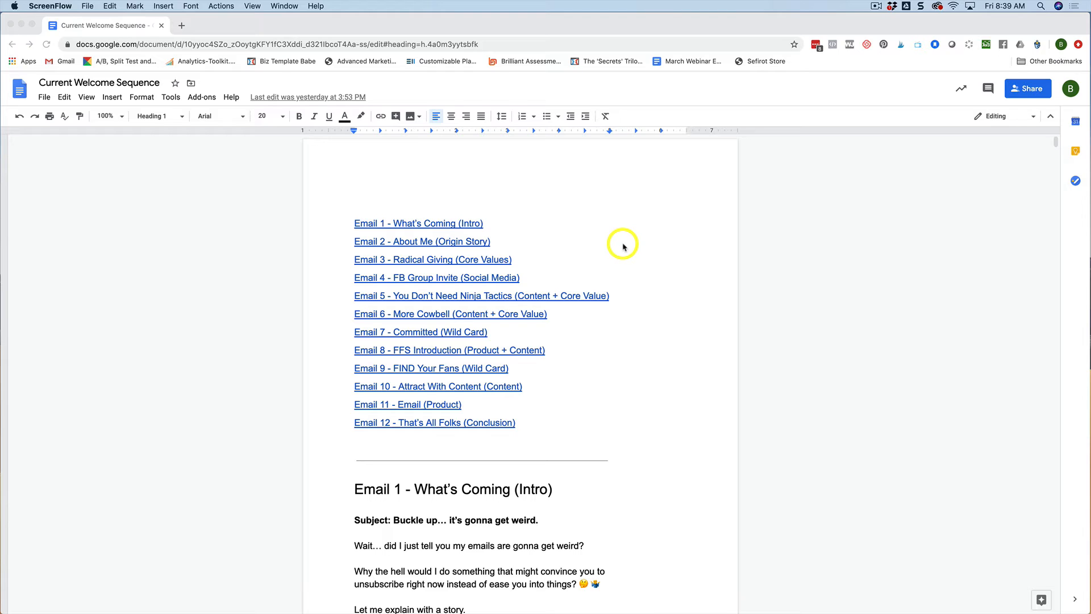
pyautogui.moveTo(619, 247)
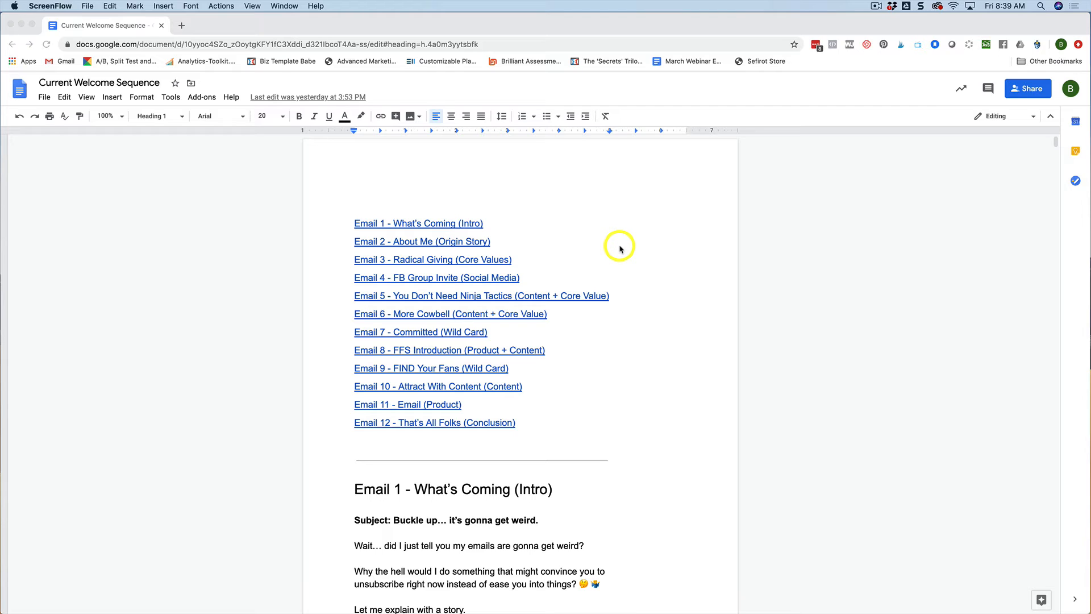
pyautogui.moveTo(630, 245)
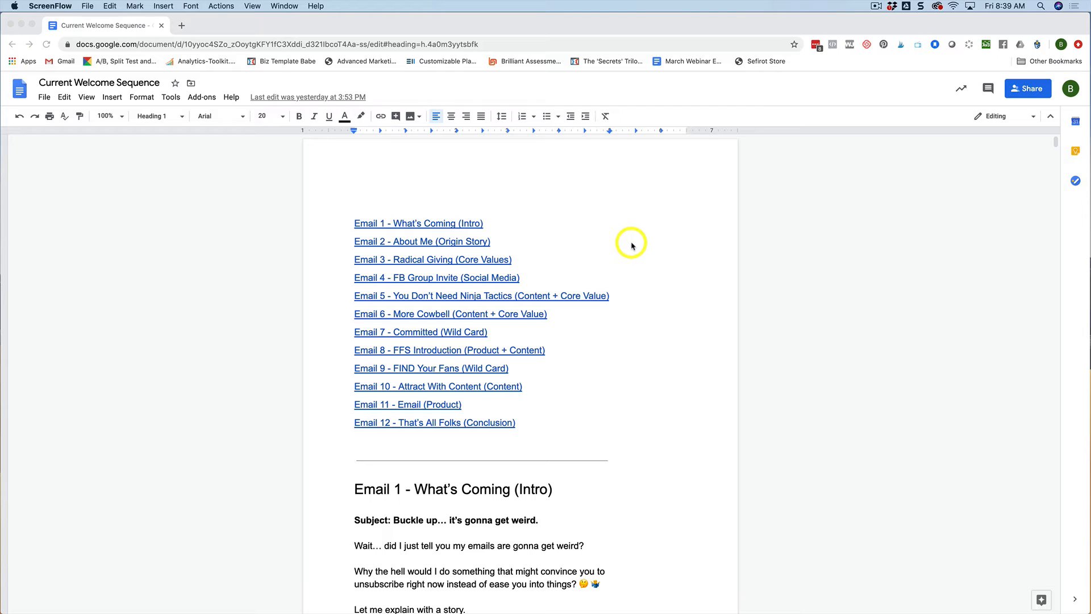
pyautogui.moveTo(555, 264)
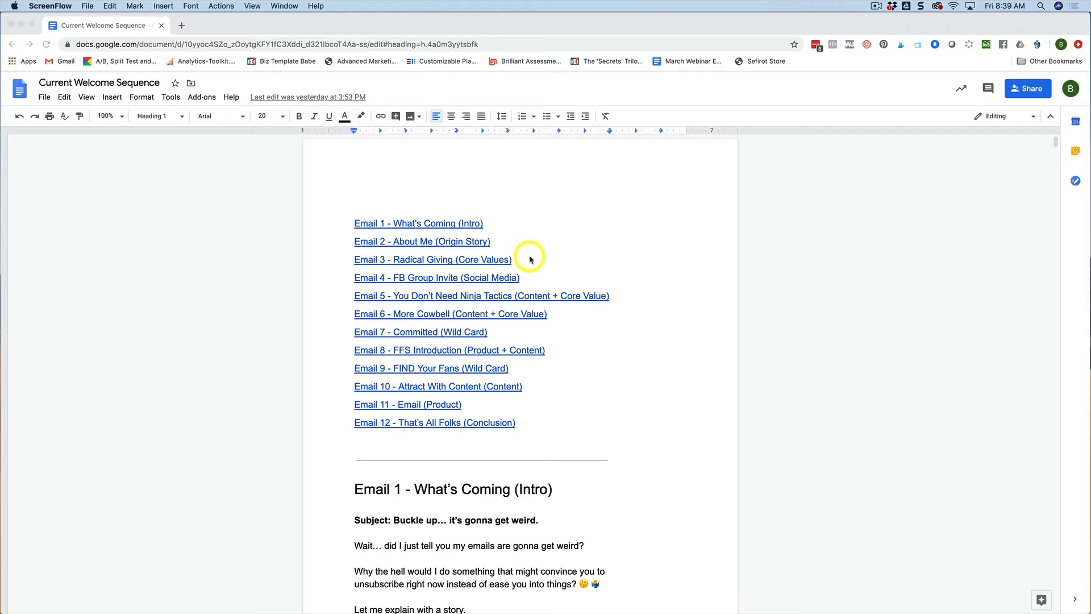
pyautogui.moveTo(524, 287)
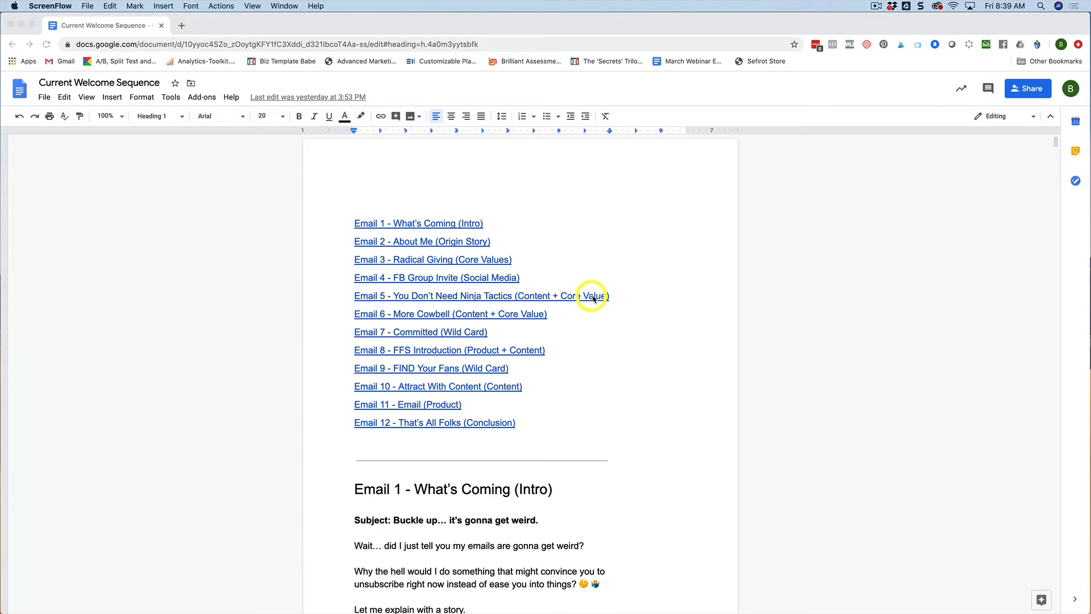
pyautogui.moveTo(624, 299)
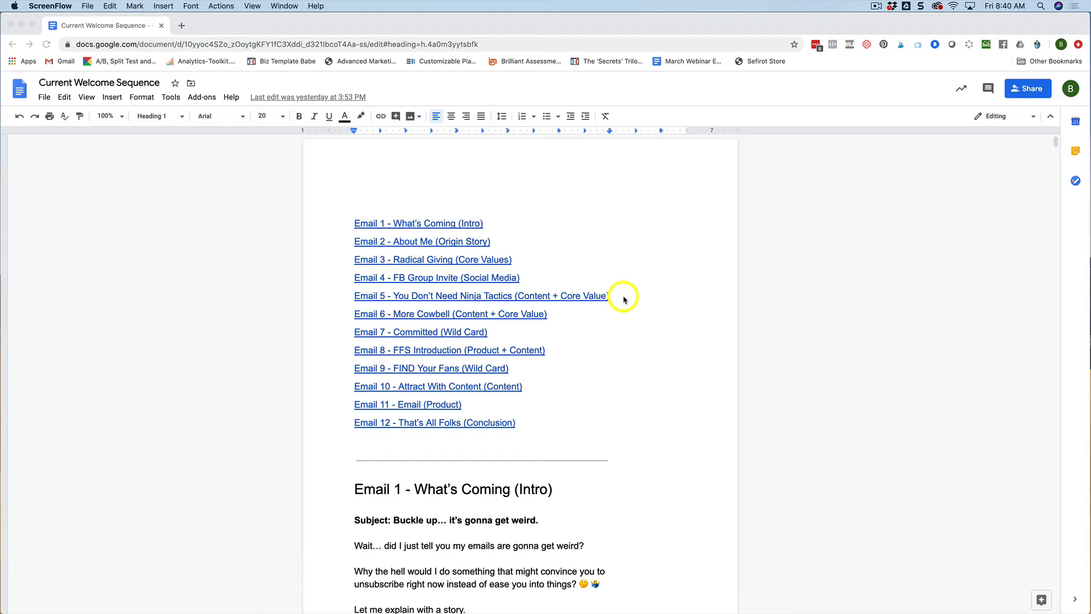
pyautogui.moveTo(632, 298)
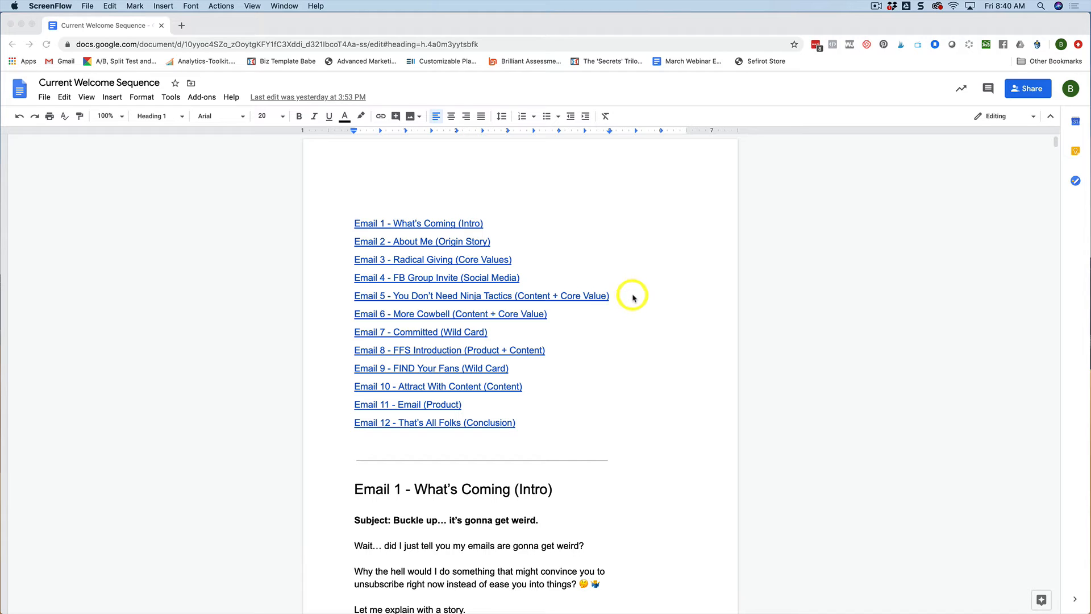
pyautogui.moveTo(684, 281)
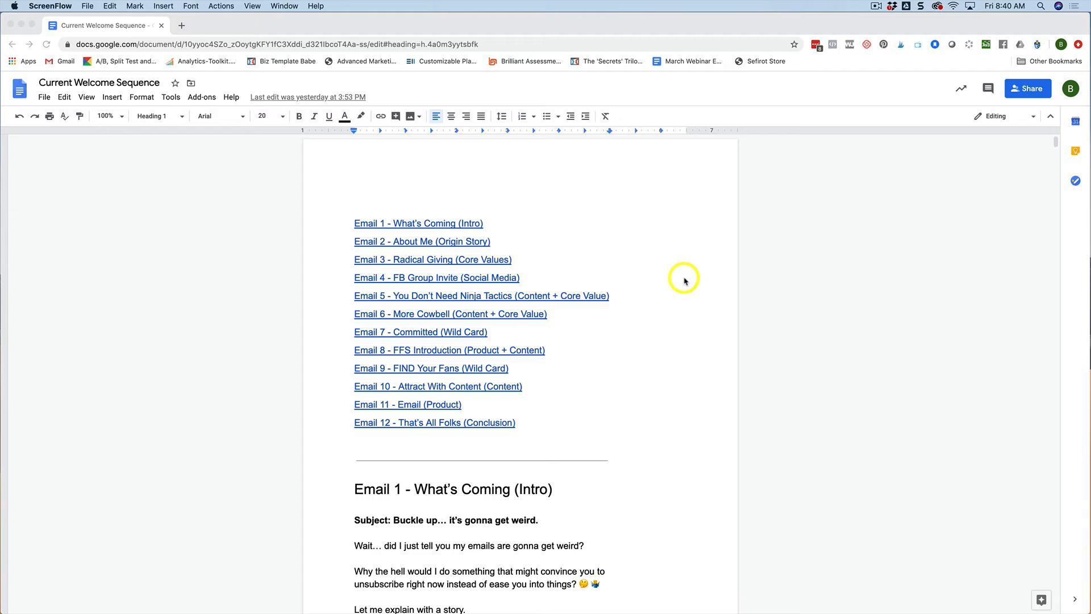
pyautogui.moveTo(615, 299)
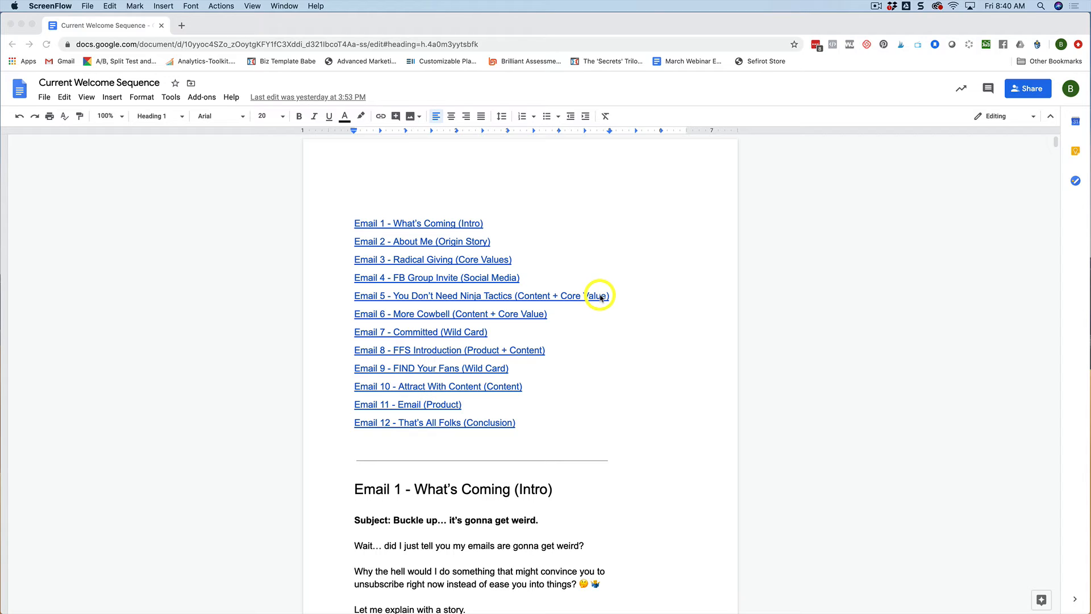
pyautogui.moveTo(586, 319)
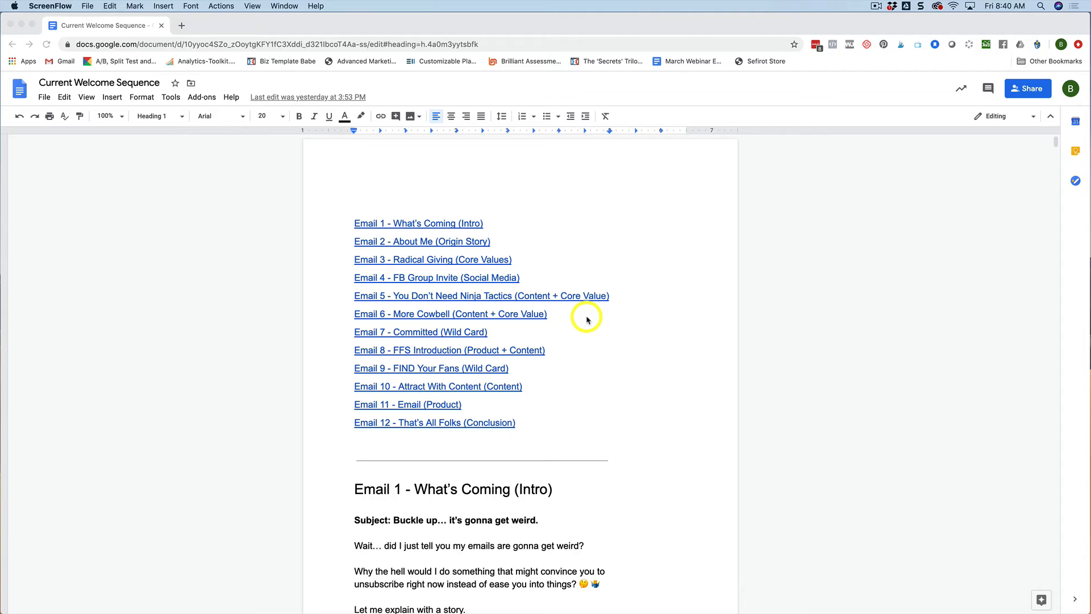
pyautogui.moveTo(576, 317)
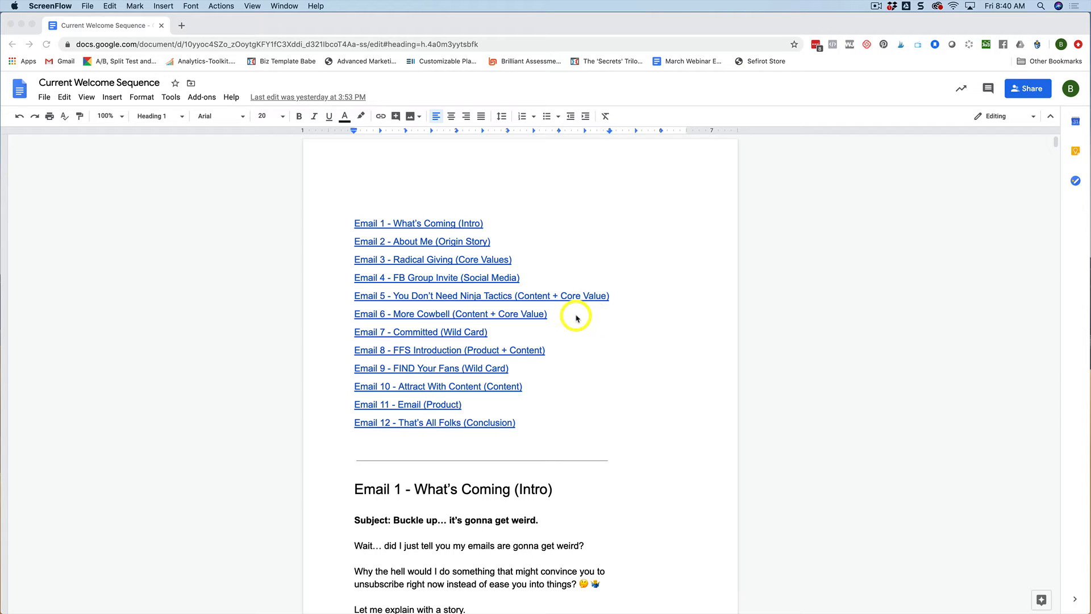
pyautogui.moveTo(510, 339)
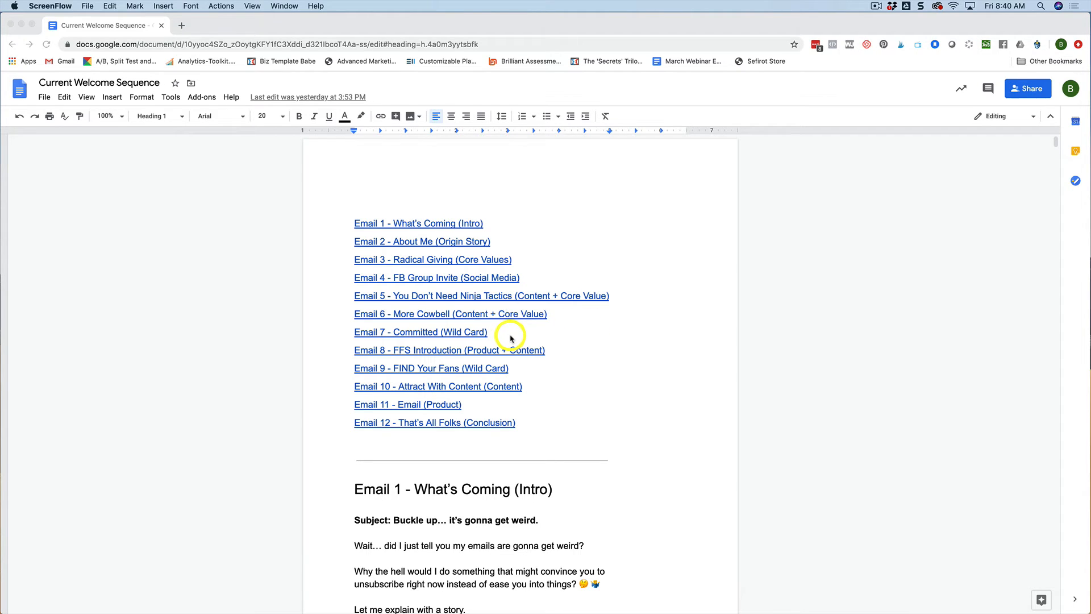
pyautogui.moveTo(508, 334)
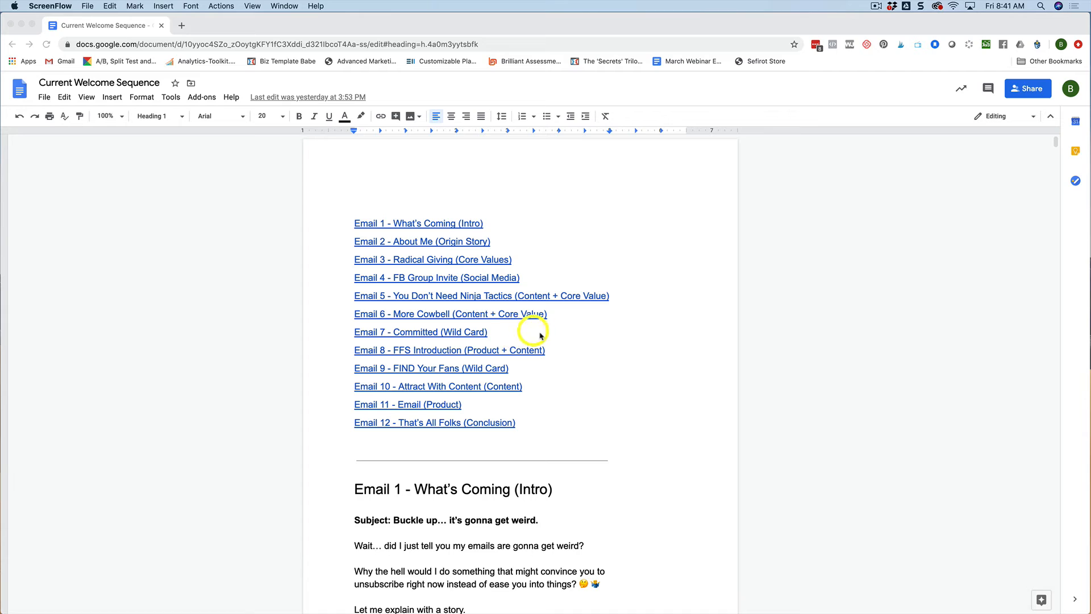
pyautogui.moveTo(569, 339)
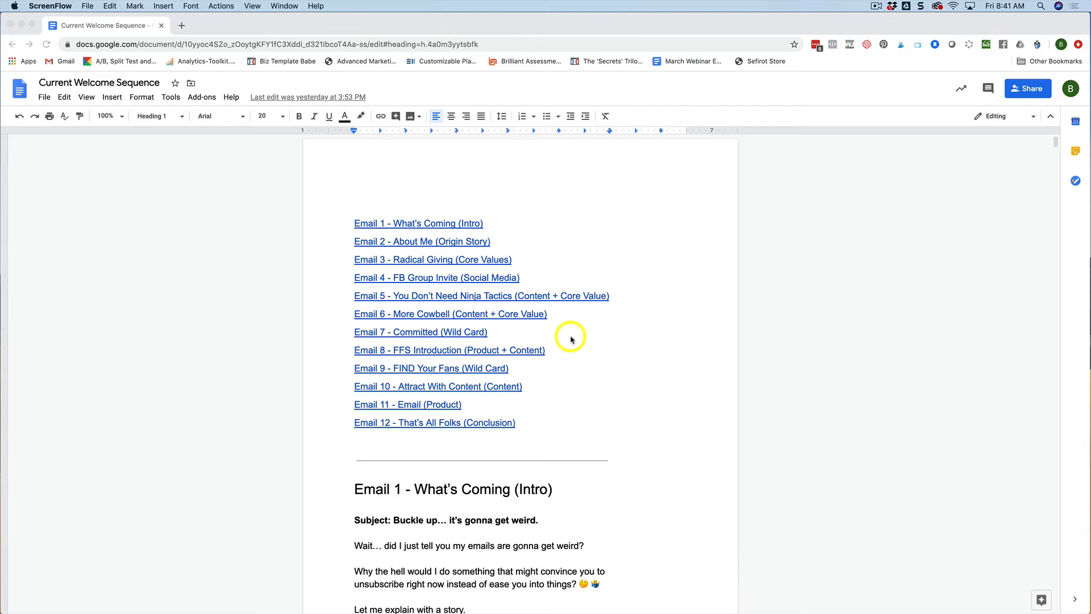
pyautogui.moveTo(599, 336)
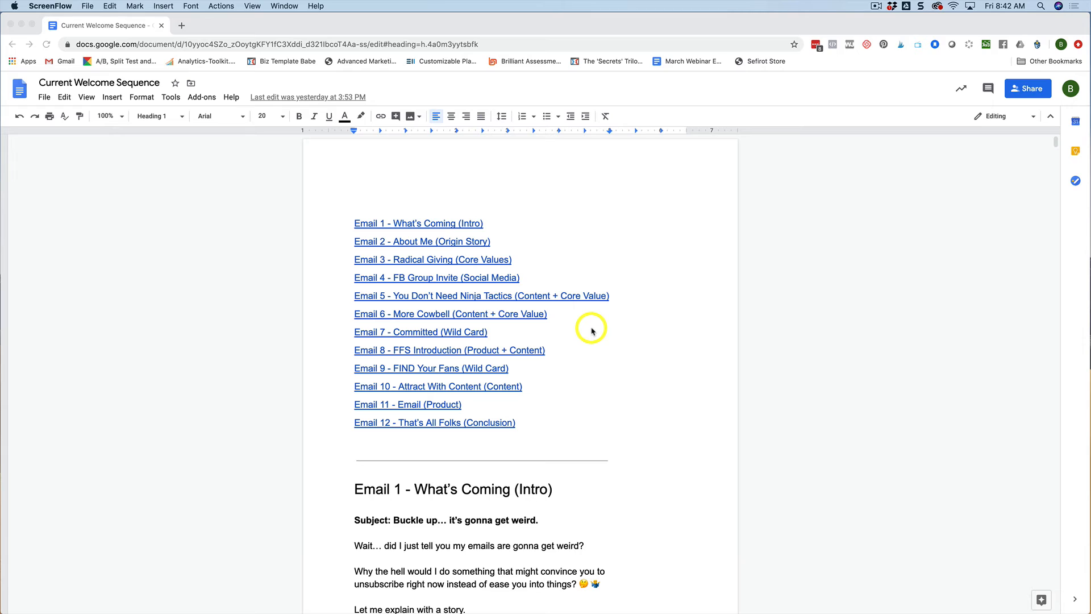
pyautogui.moveTo(581, 334)
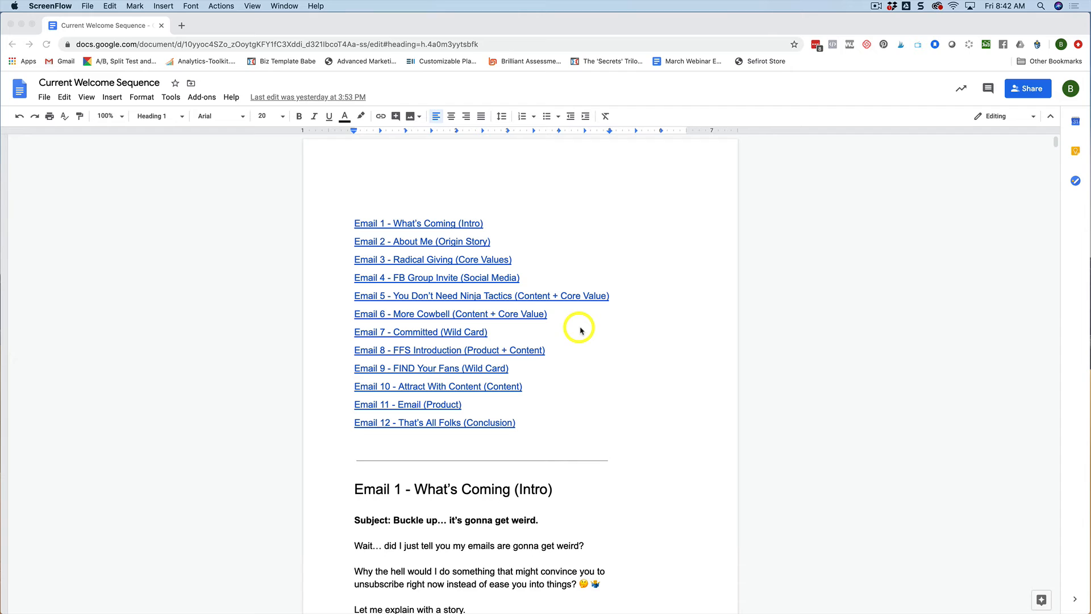
pyautogui.moveTo(605, 348)
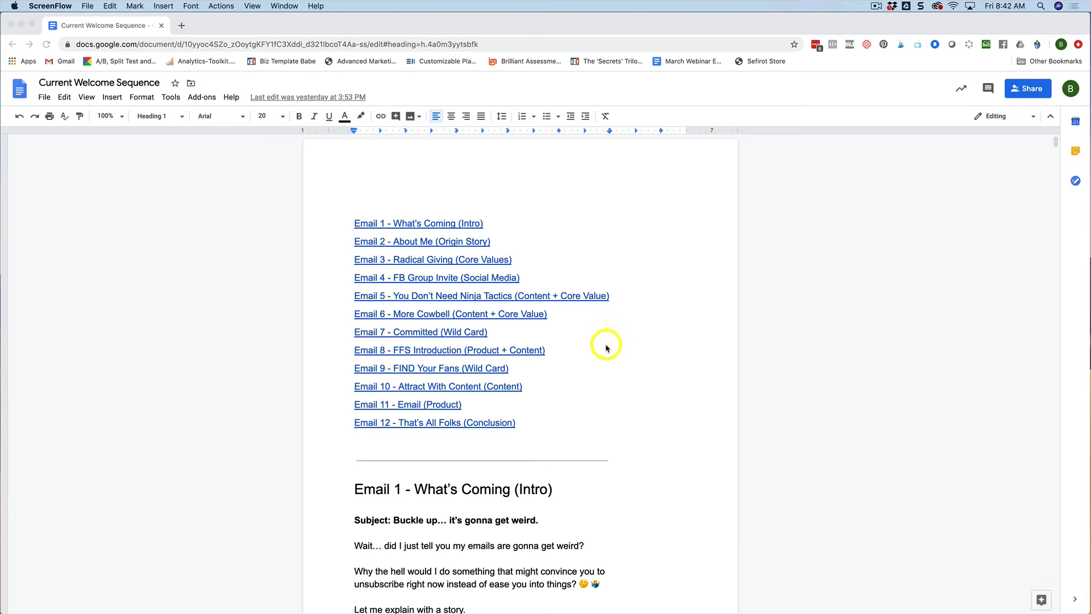
pyautogui.moveTo(452, 358)
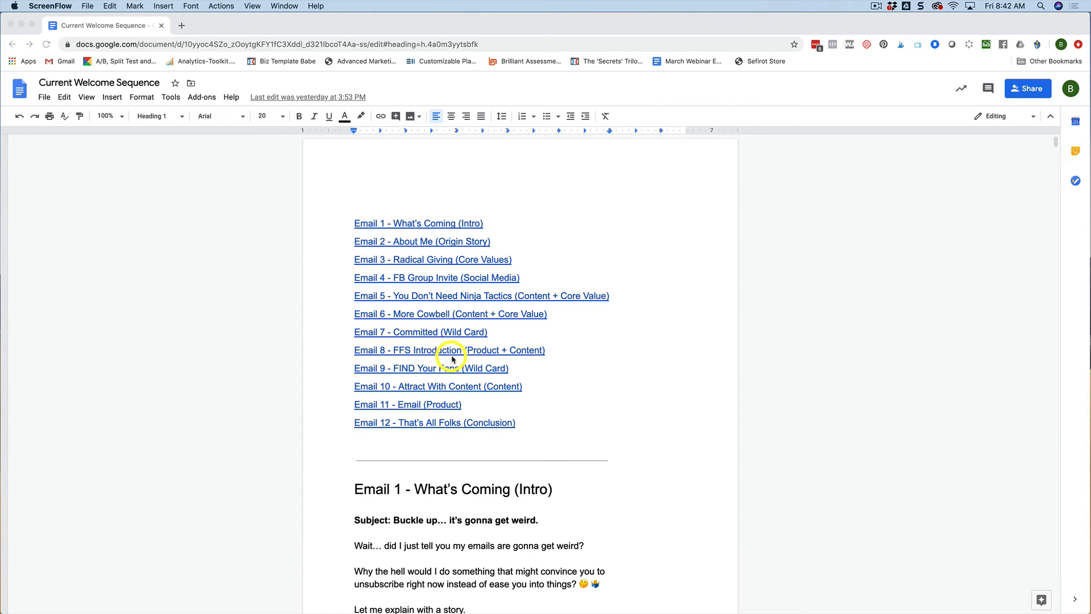
pyautogui.moveTo(518, 350)
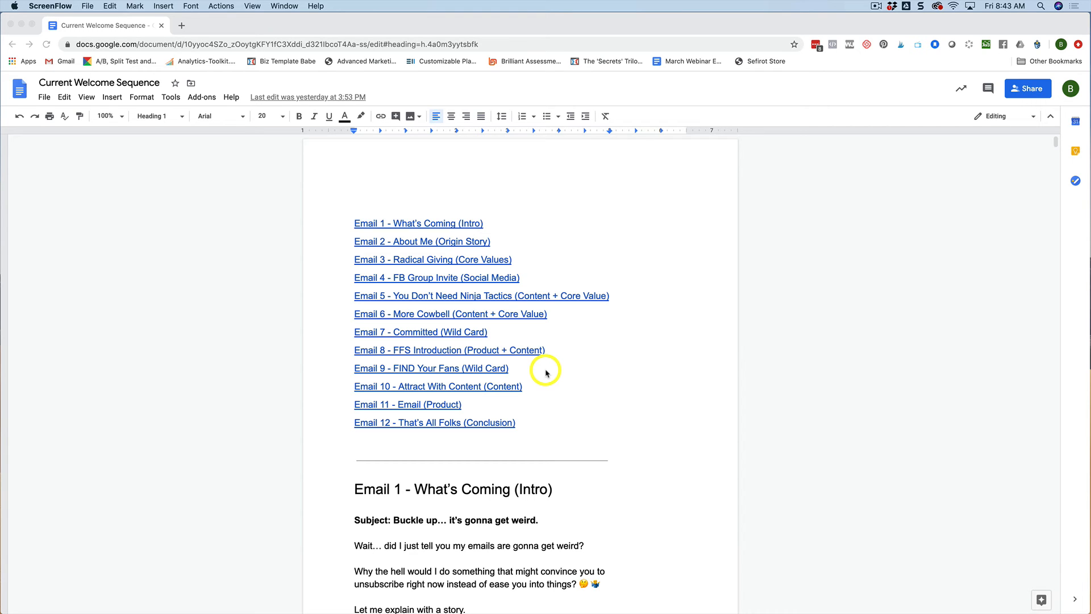
pyautogui.moveTo(553, 374)
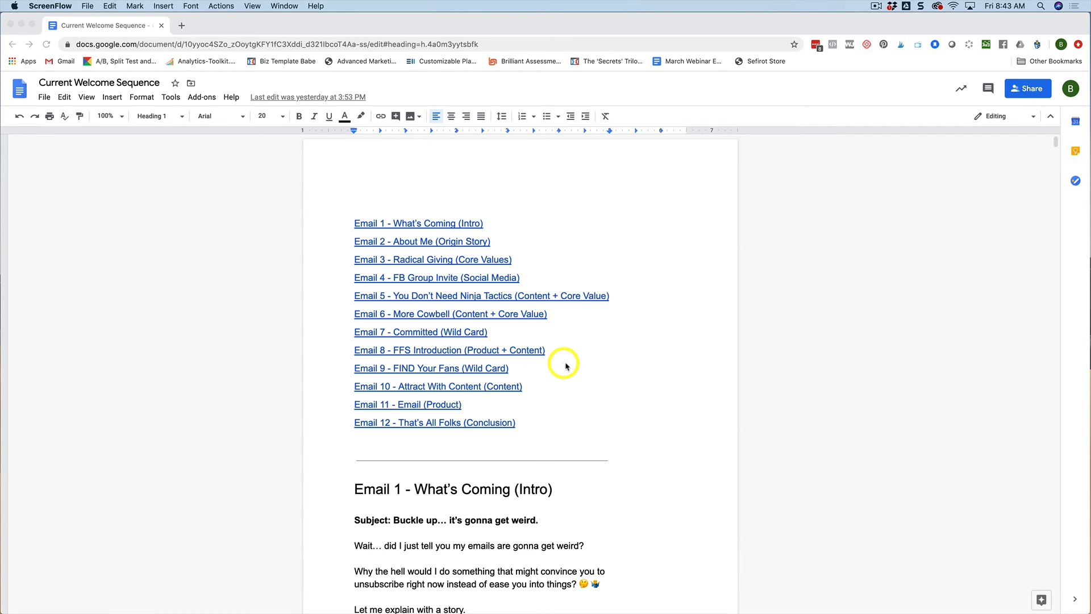
pyautogui.moveTo(532, 387)
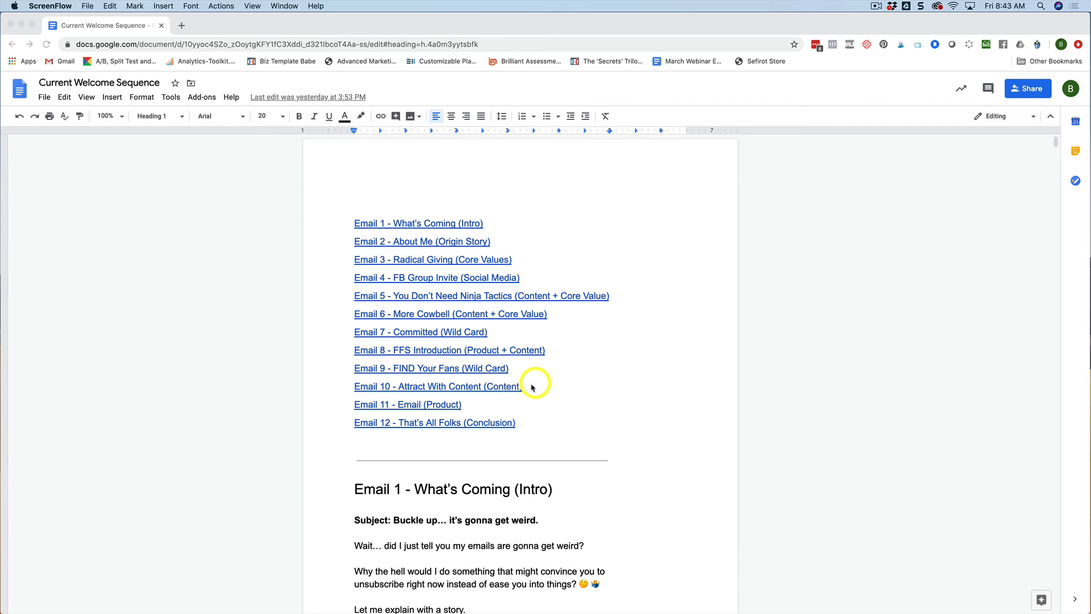
pyautogui.moveTo(531, 390)
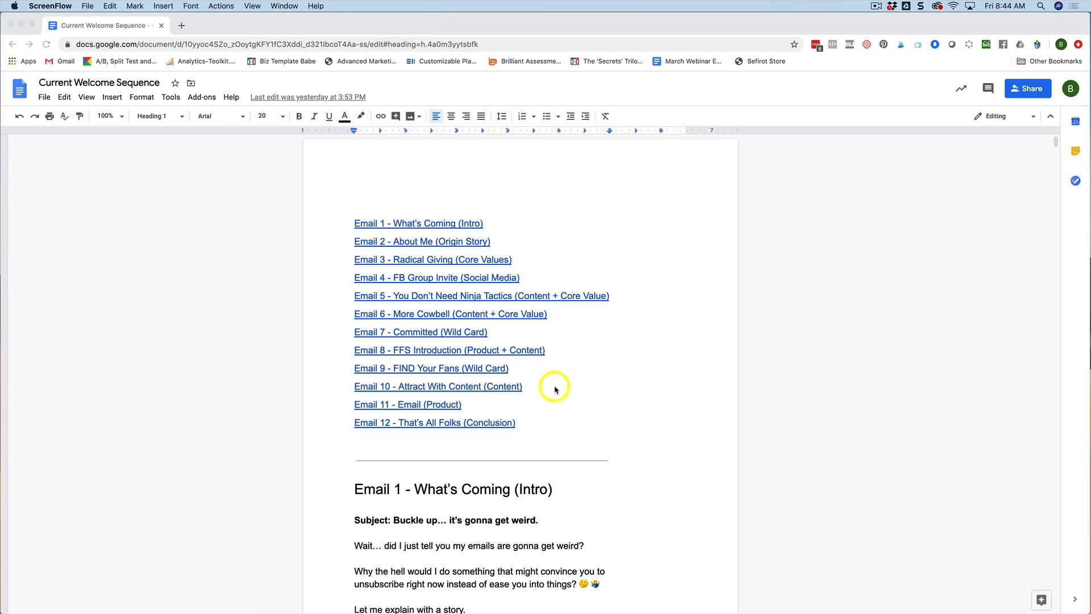
pyautogui.moveTo(534, 388)
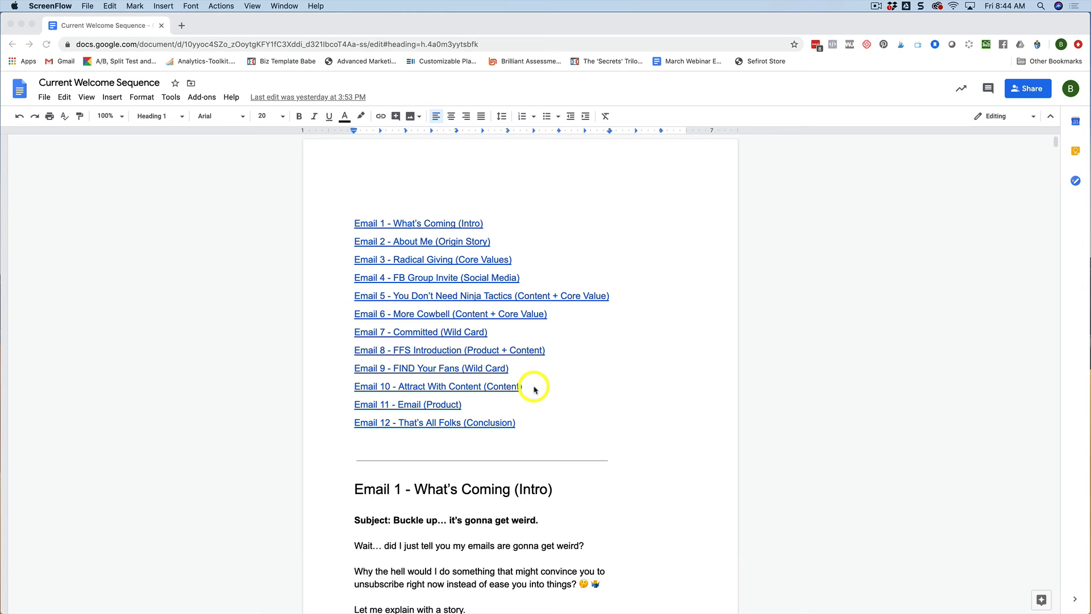
pyautogui.moveTo(573, 387)
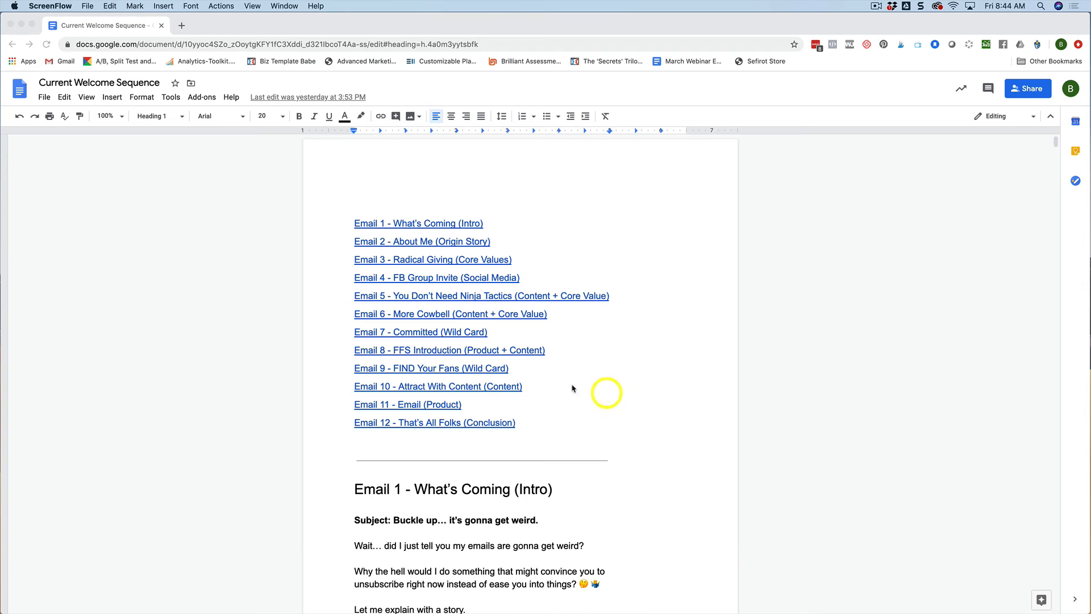
pyautogui.moveTo(468, 386)
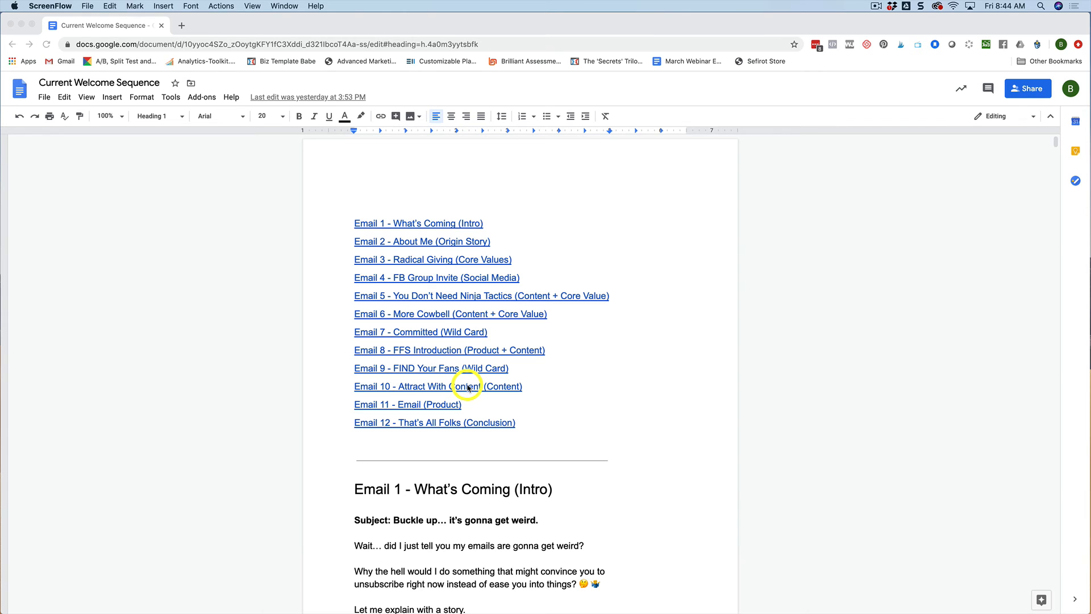
pyautogui.moveTo(555, 385)
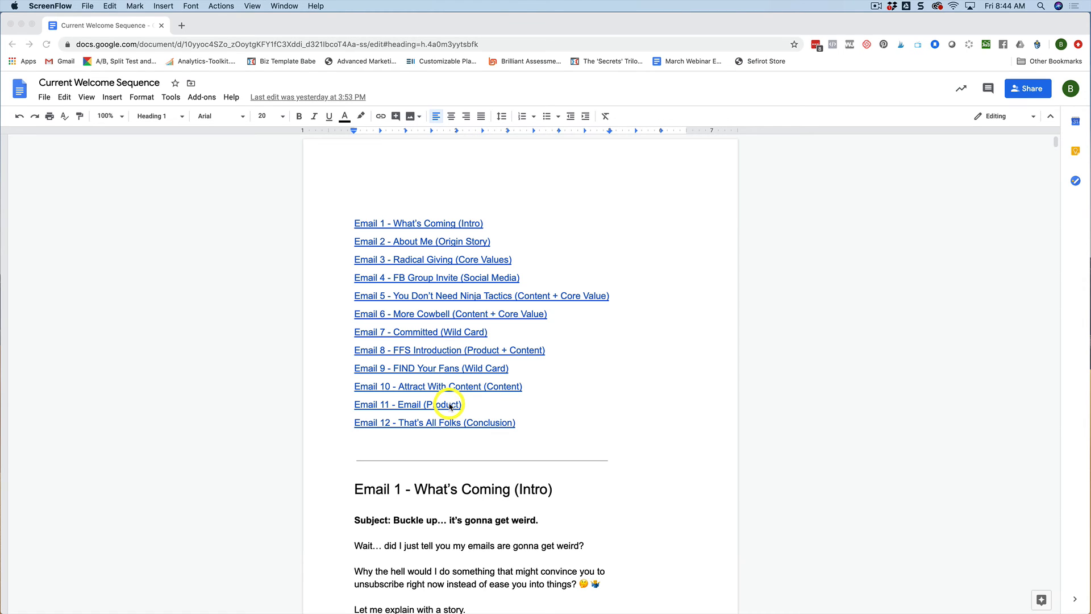
pyautogui.moveTo(566, 411)
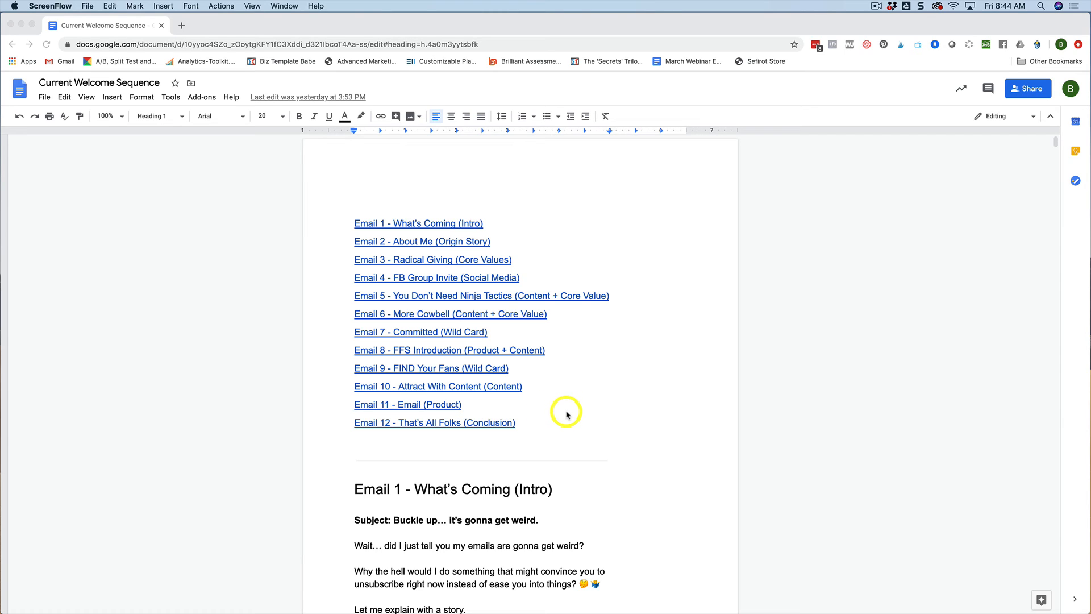
pyautogui.moveTo(576, 407)
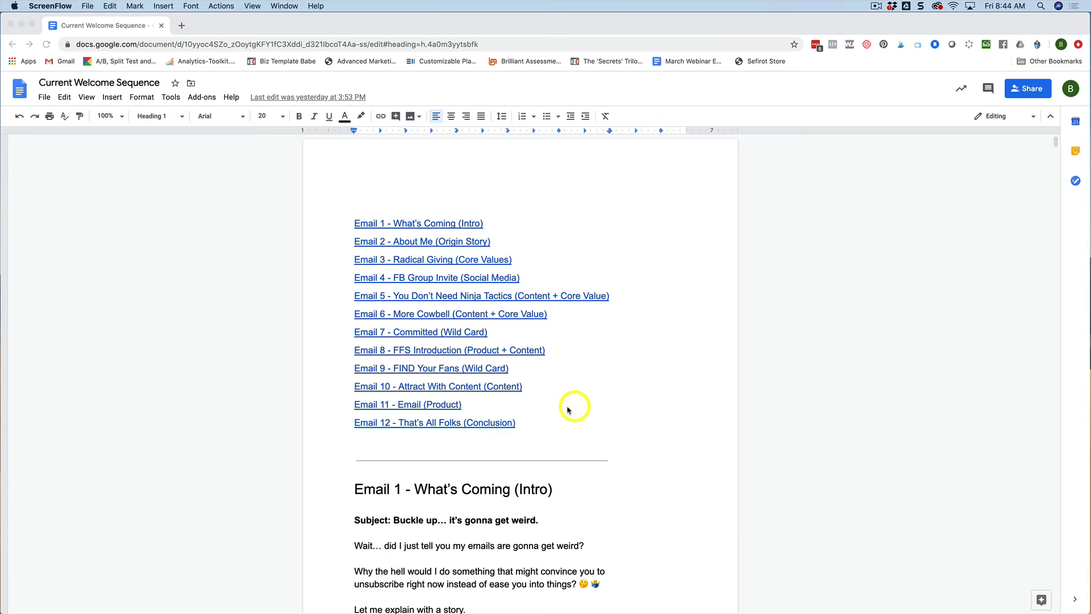
pyautogui.moveTo(436, 404)
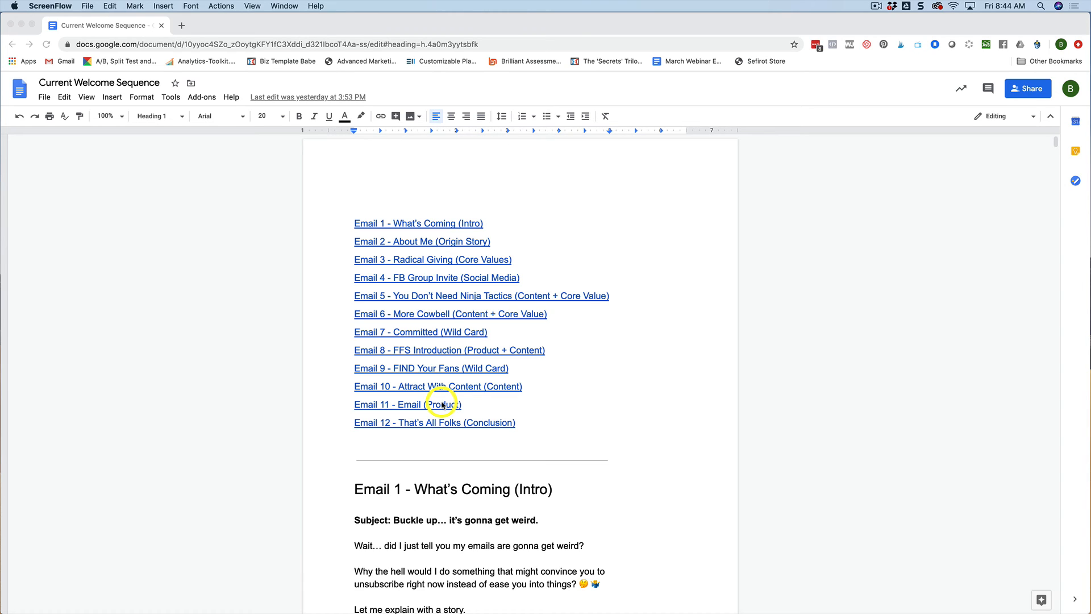
pyautogui.moveTo(587, 402)
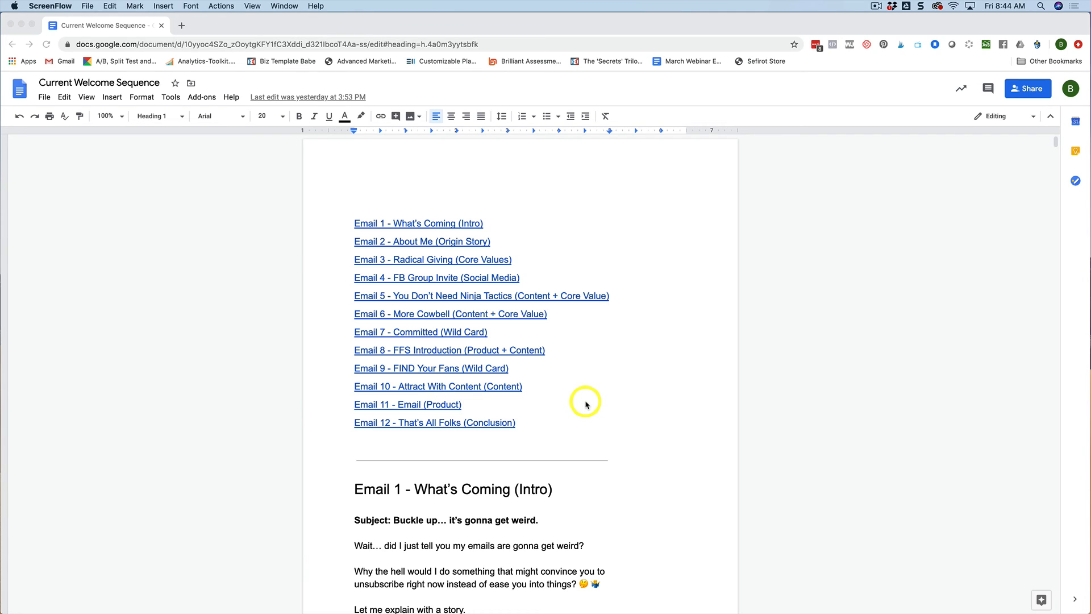
pyautogui.moveTo(586, 416)
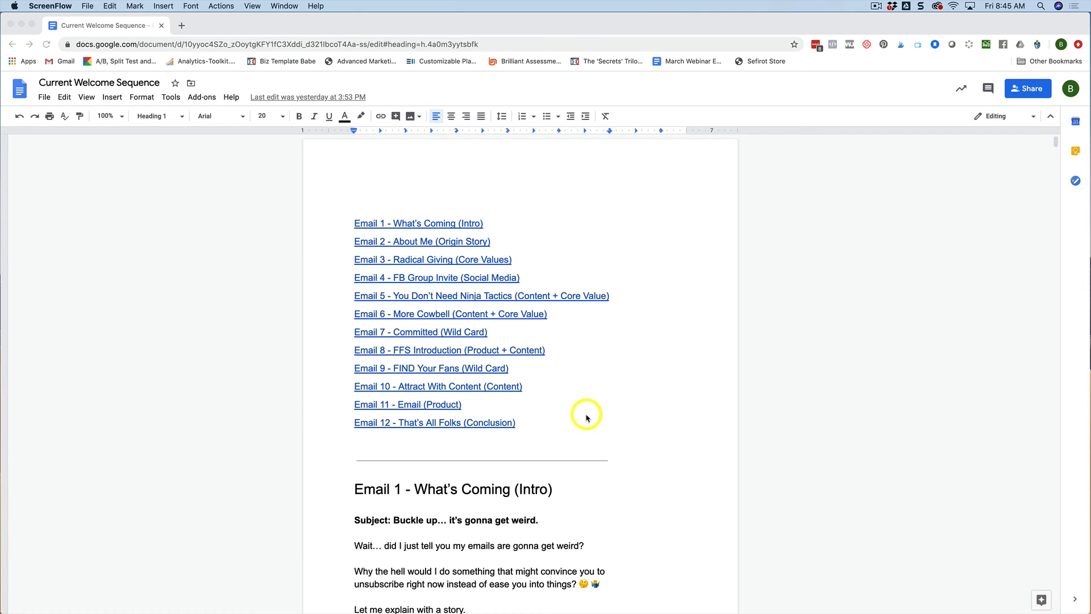
pyautogui.moveTo(554, 424)
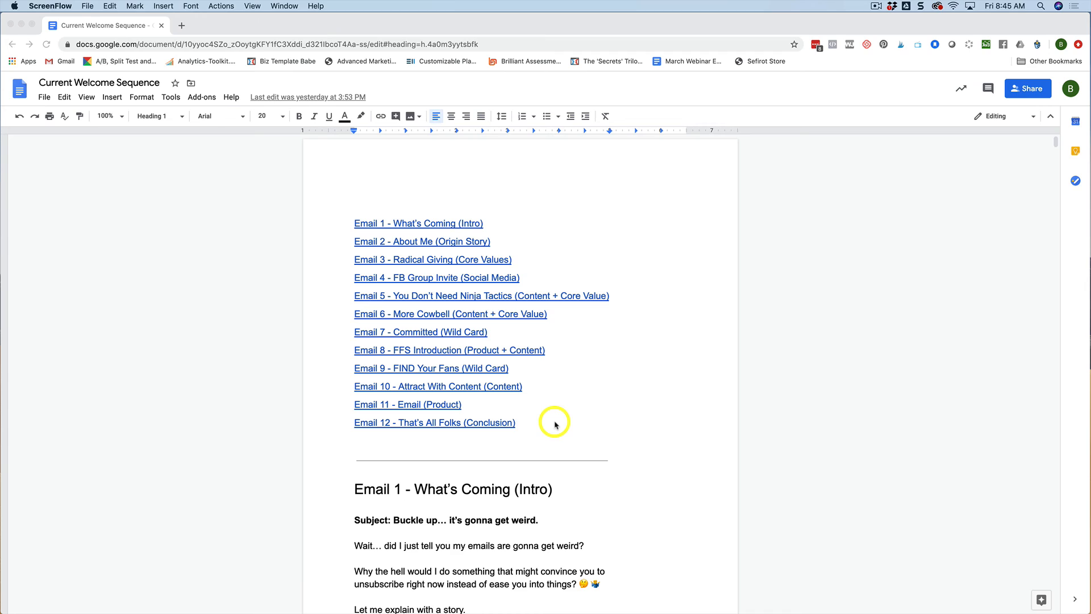
pyautogui.moveTo(564, 423)
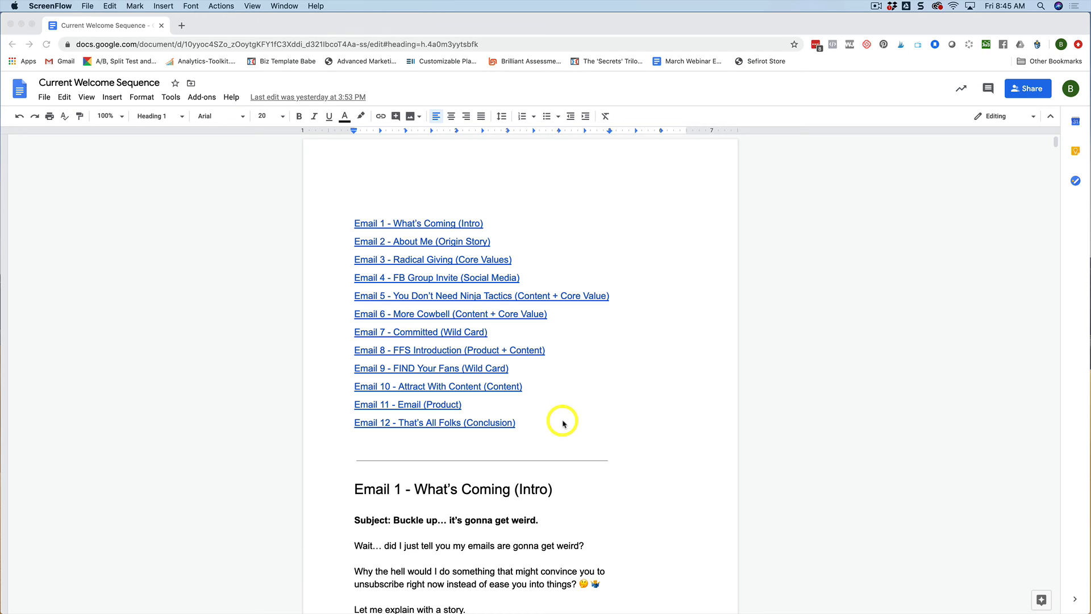
pyautogui.moveTo(564, 423)
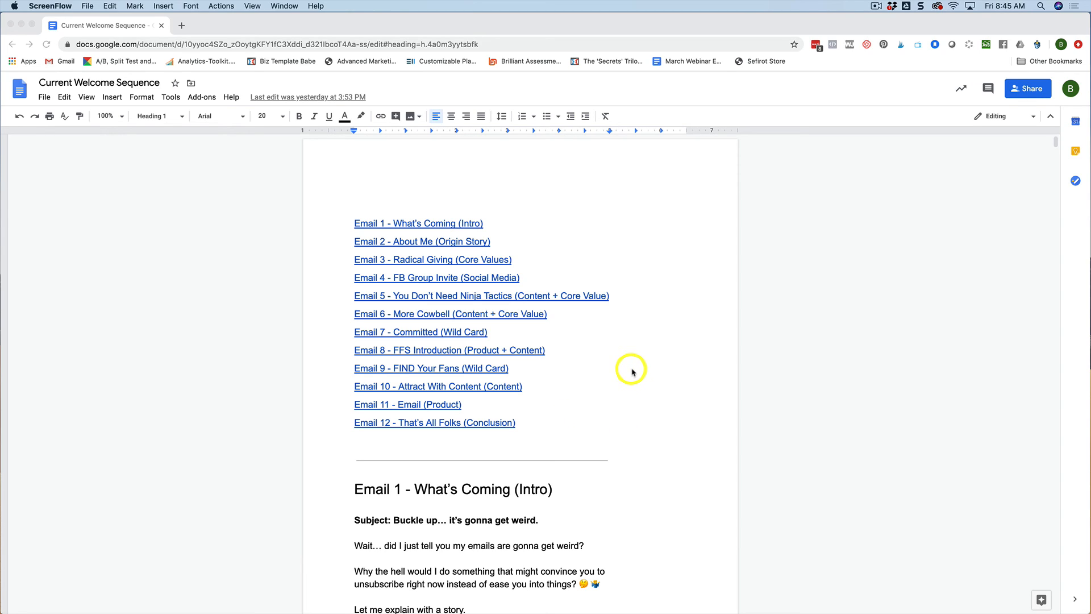
pyautogui.moveTo(647, 372)
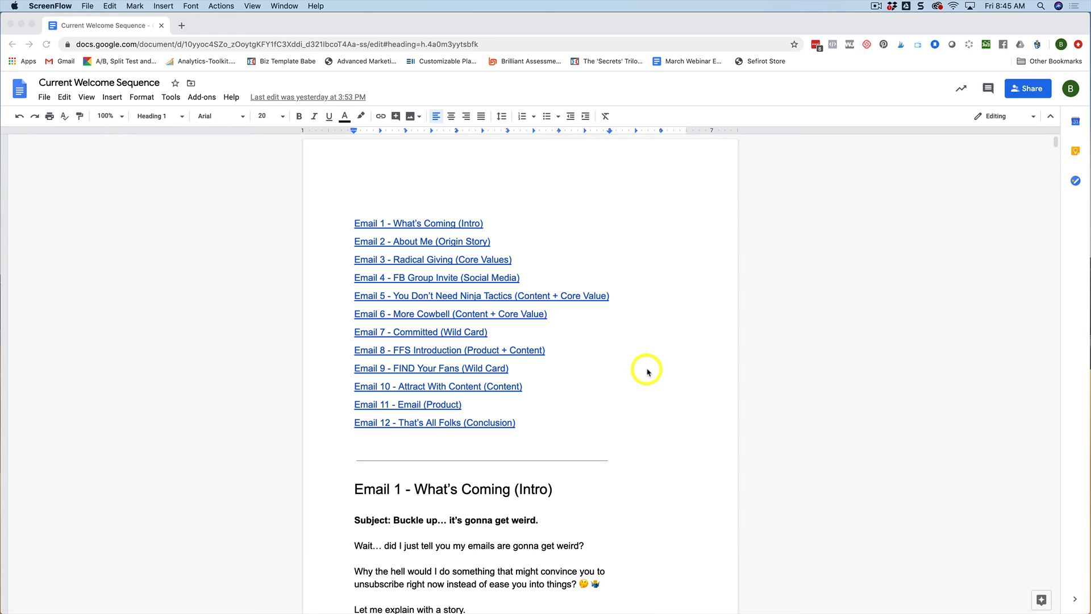
pyautogui.moveTo(607, 259)
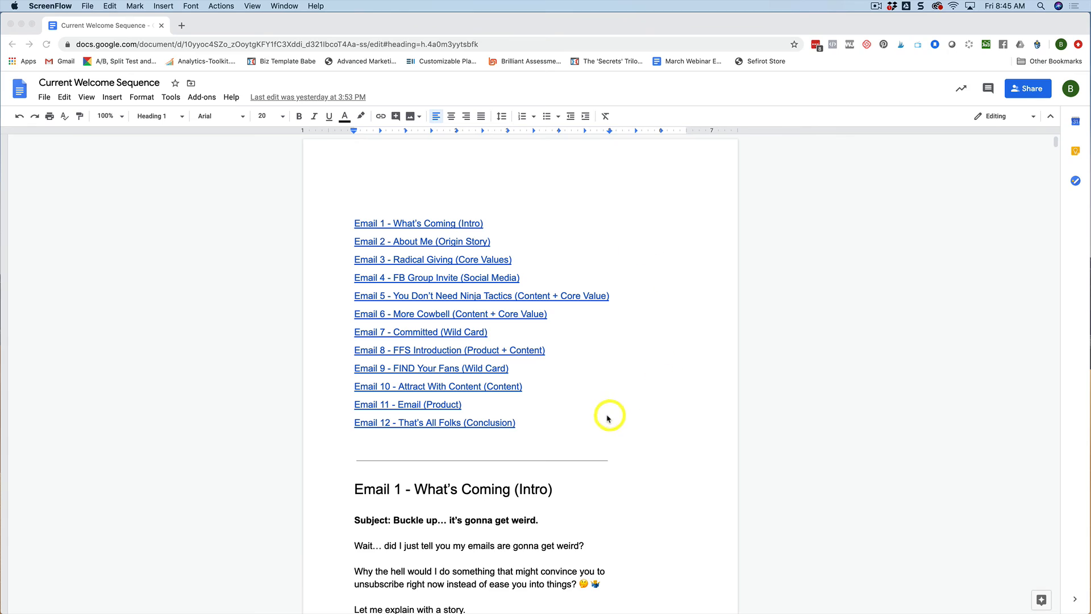
pyautogui.moveTo(600, 416)
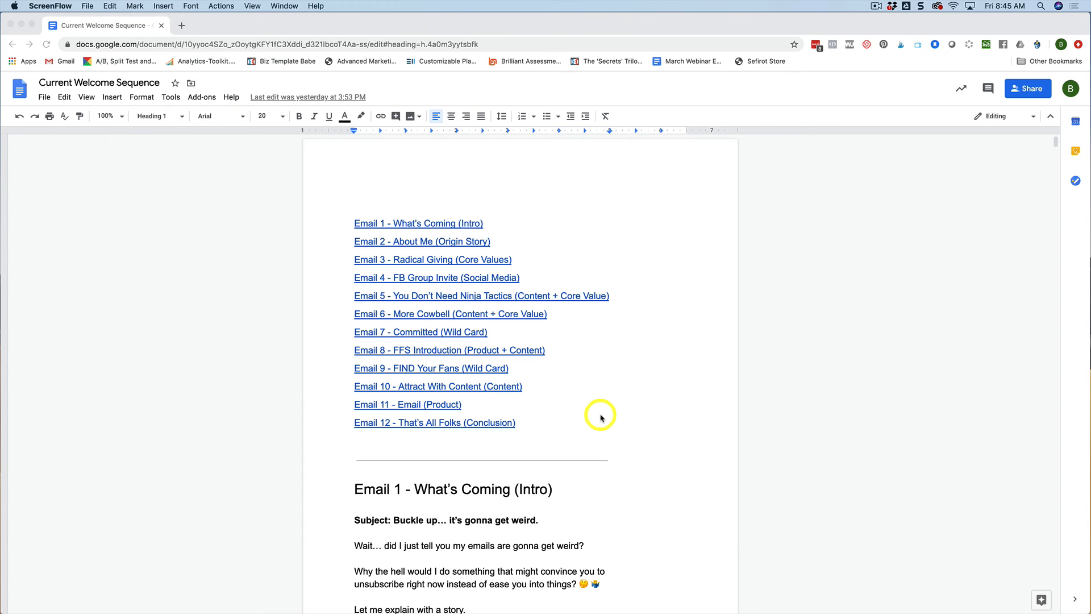
pyautogui.moveTo(597, 416)
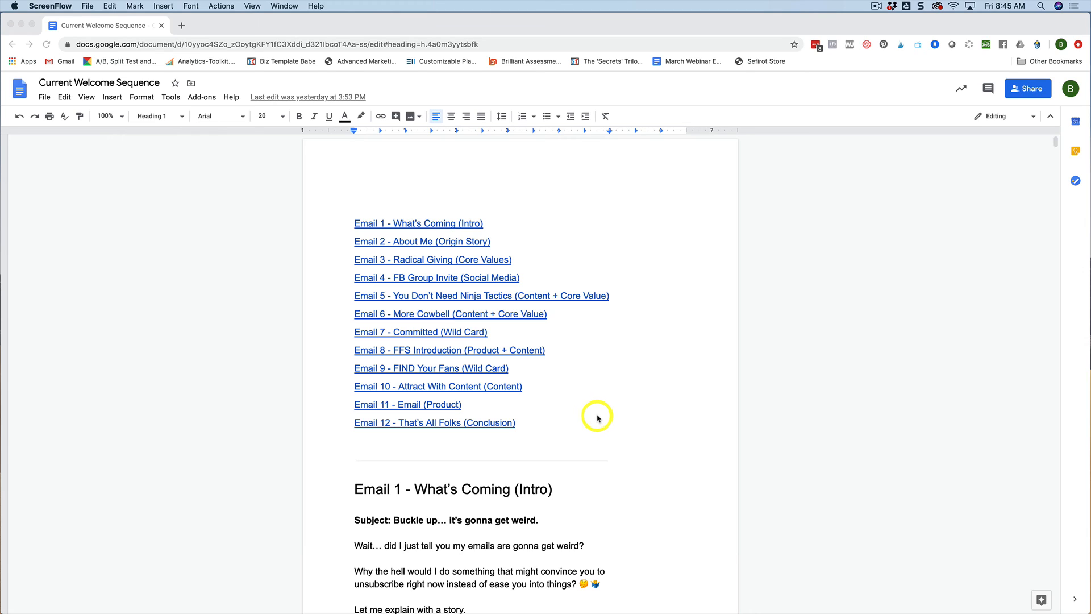
pyautogui.moveTo(602, 415)
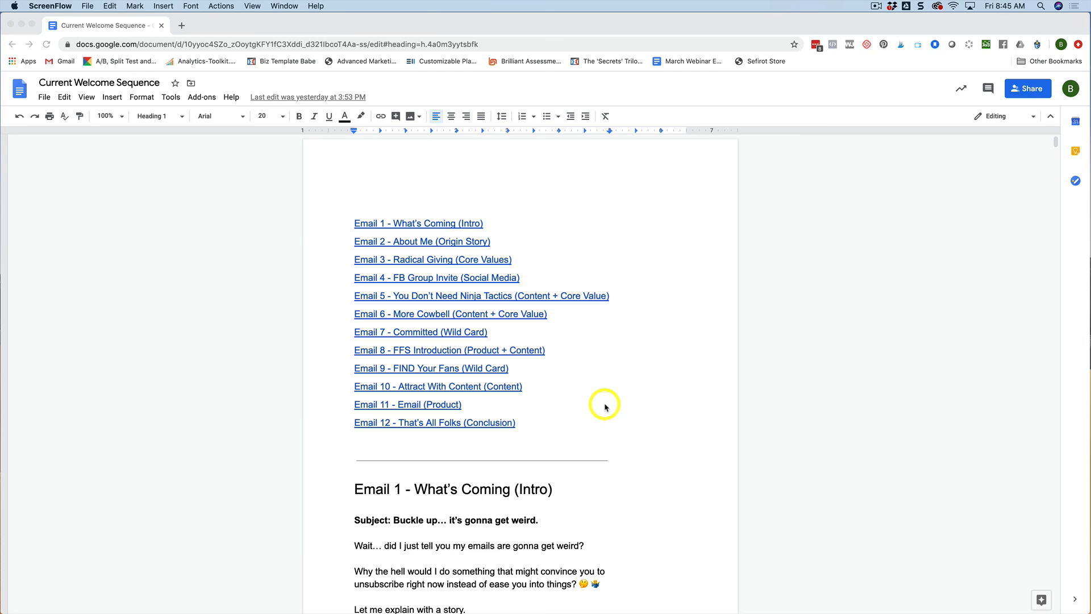
pyautogui.moveTo(609, 391)
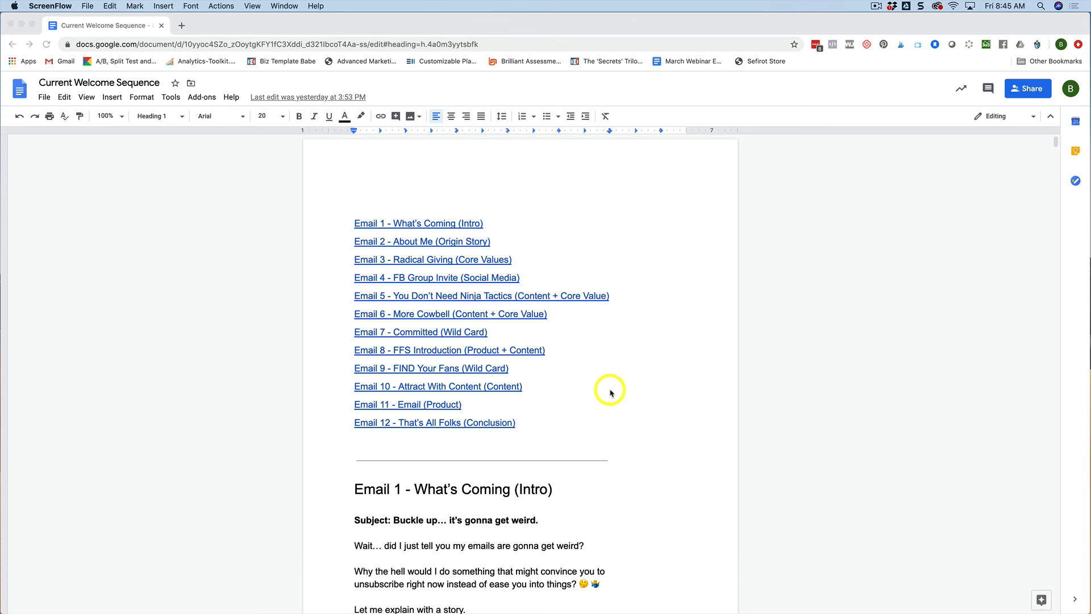
pyautogui.moveTo(636, 391)
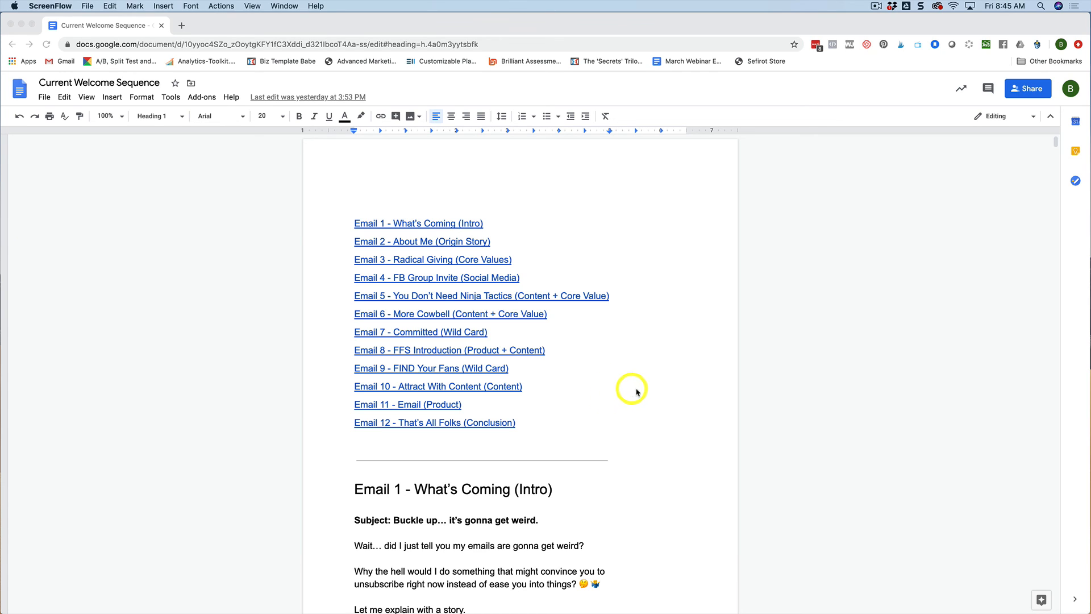
pyautogui.moveTo(627, 263)
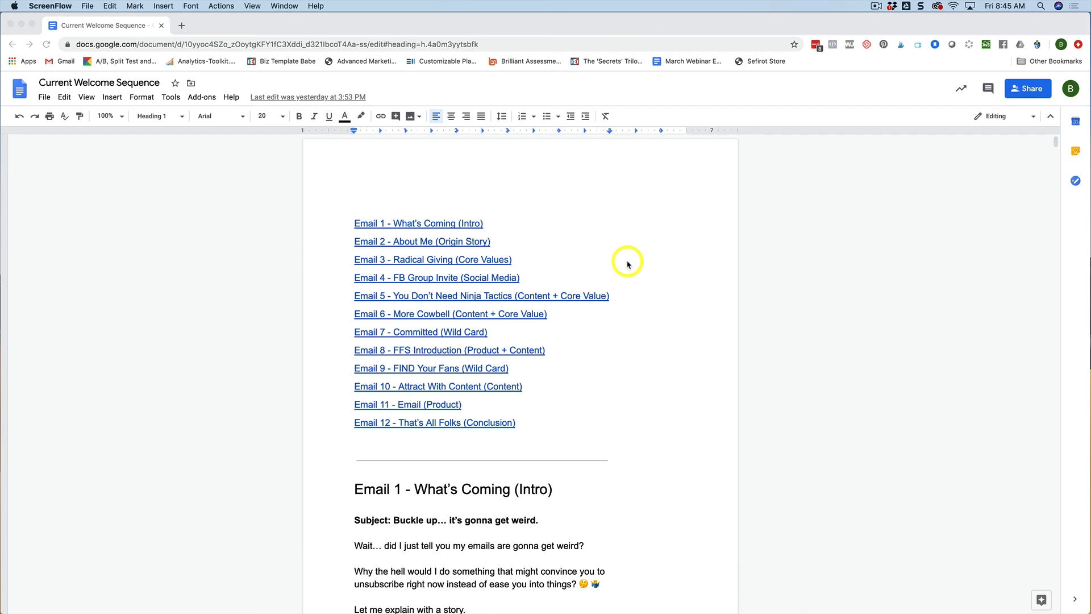
pyautogui.moveTo(581, 239)
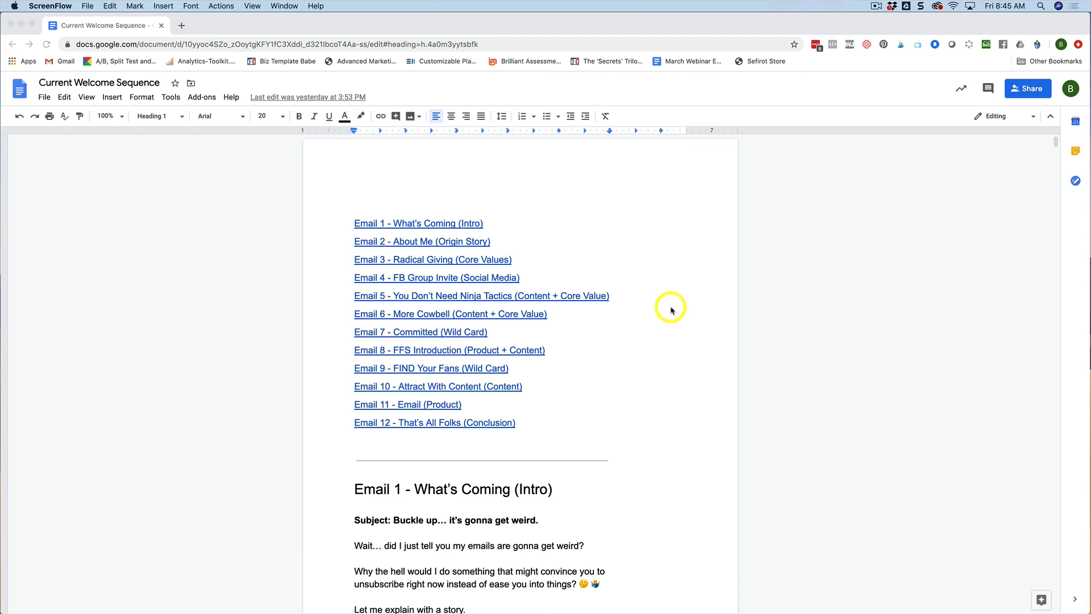
pyautogui.moveTo(506, 295)
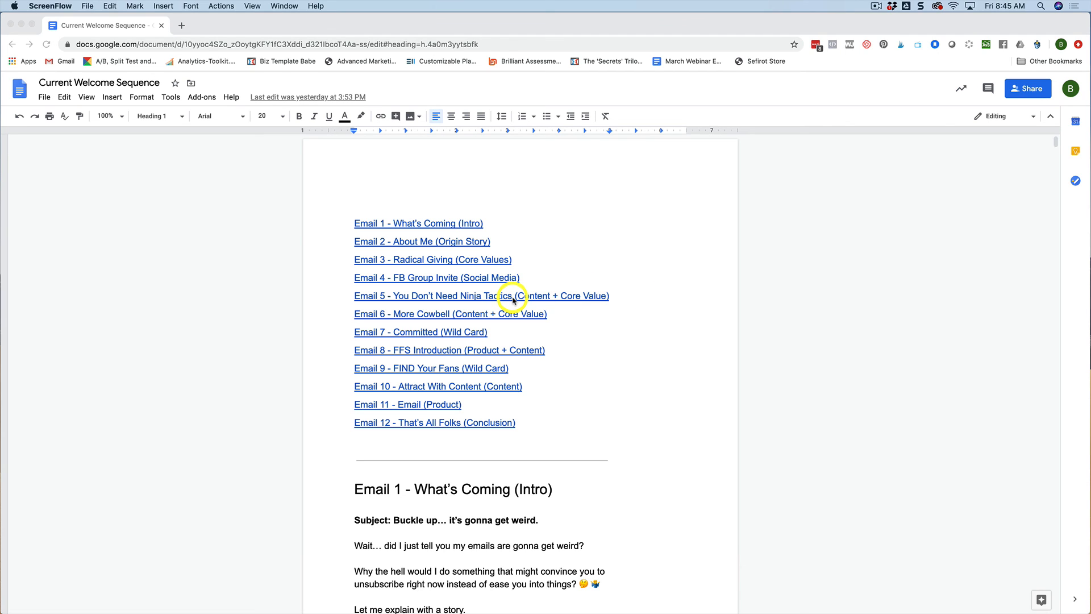
pyautogui.moveTo(500, 354)
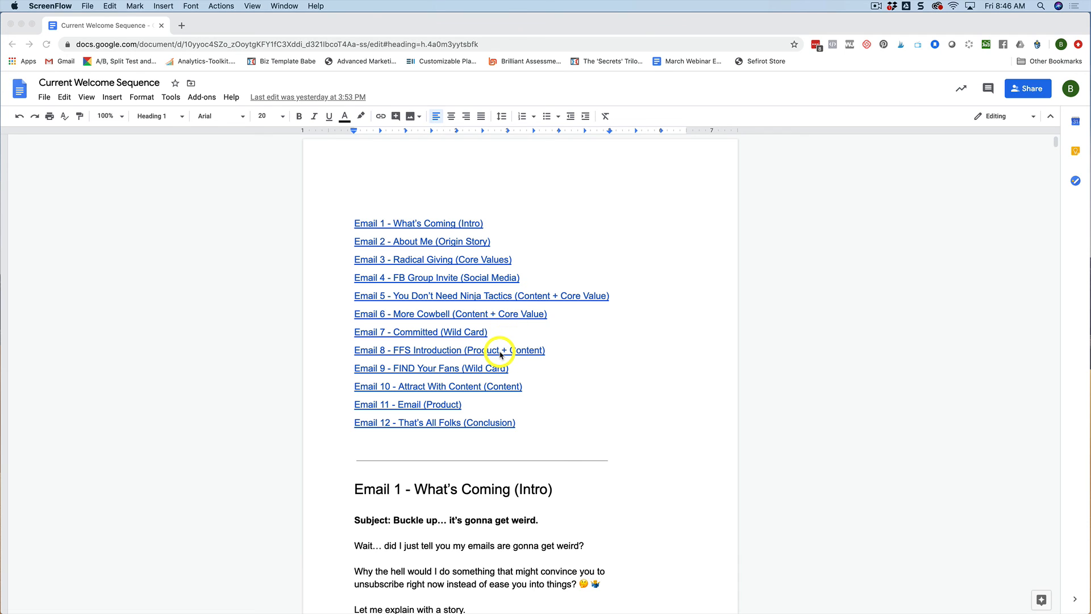
pyautogui.moveTo(566, 357)
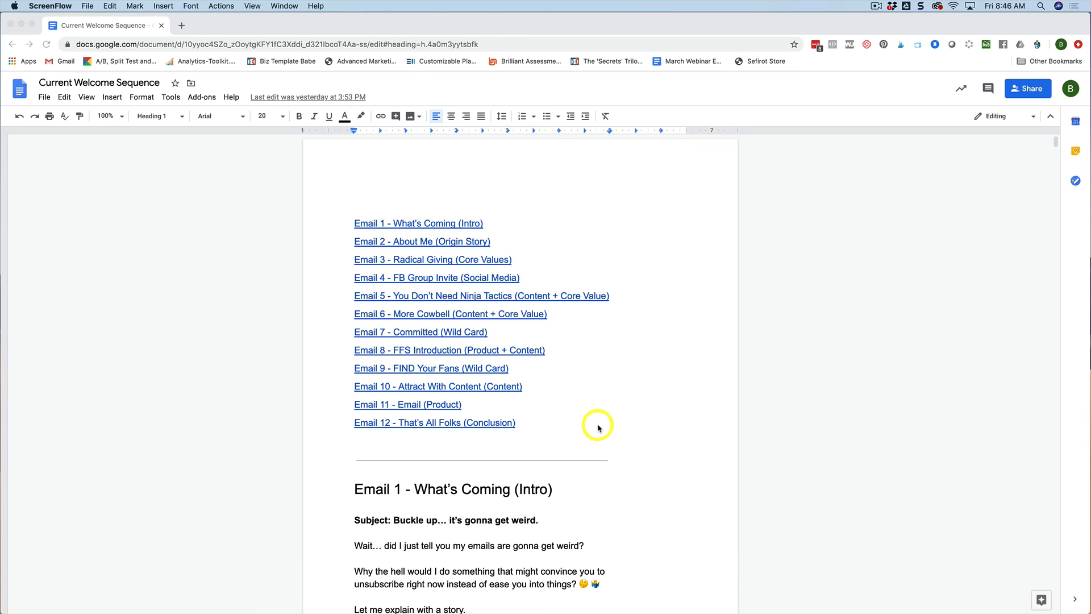
pyautogui.moveTo(615, 411)
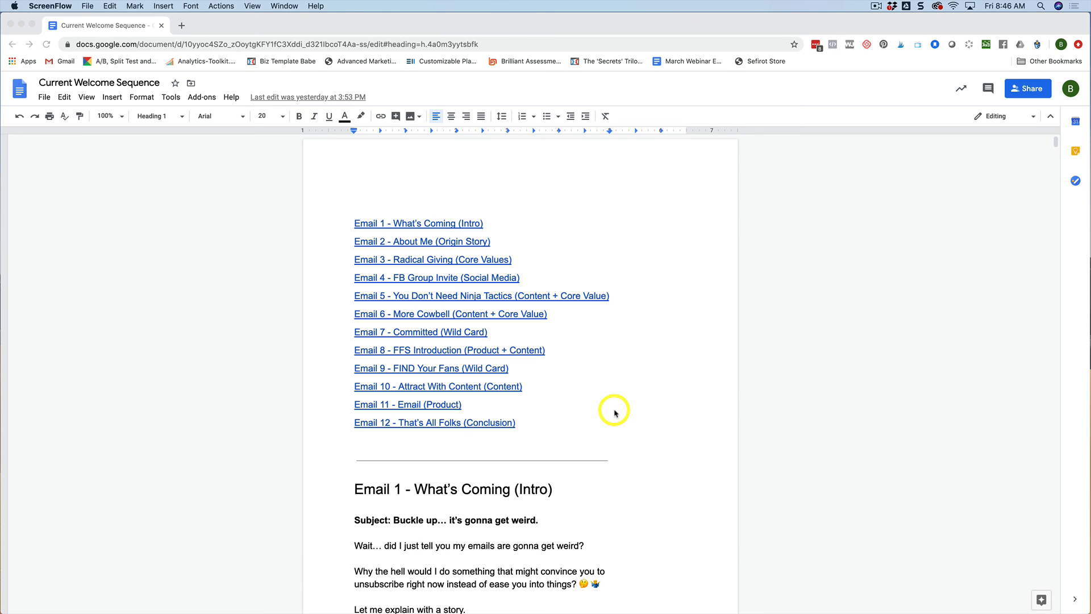
pyautogui.moveTo(619, 416)
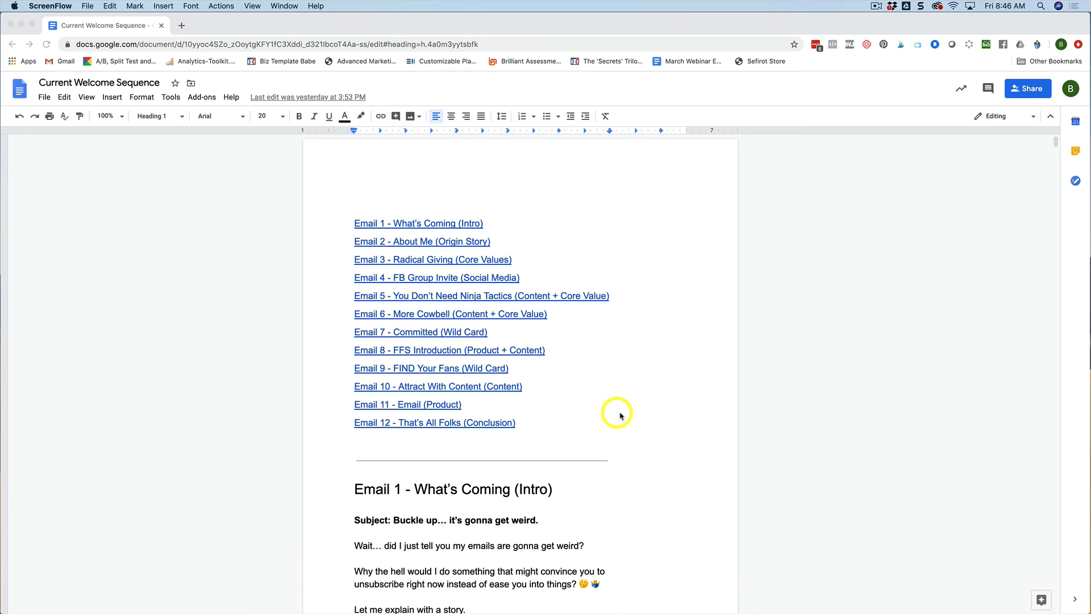
pyautogui.moveTo(652, 406)
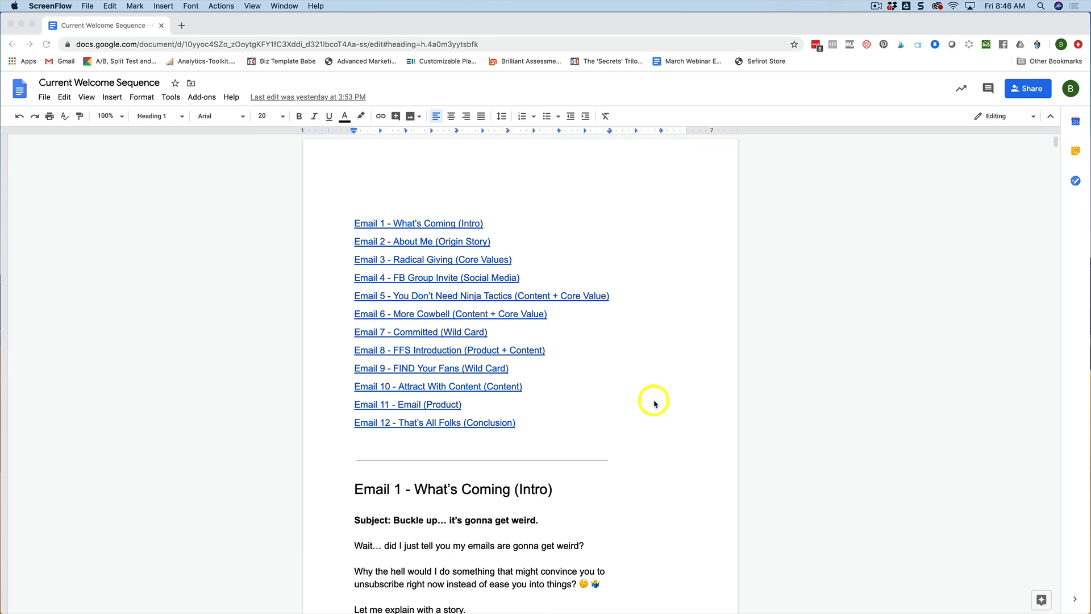
pyautogui.moveTo(659, 396)
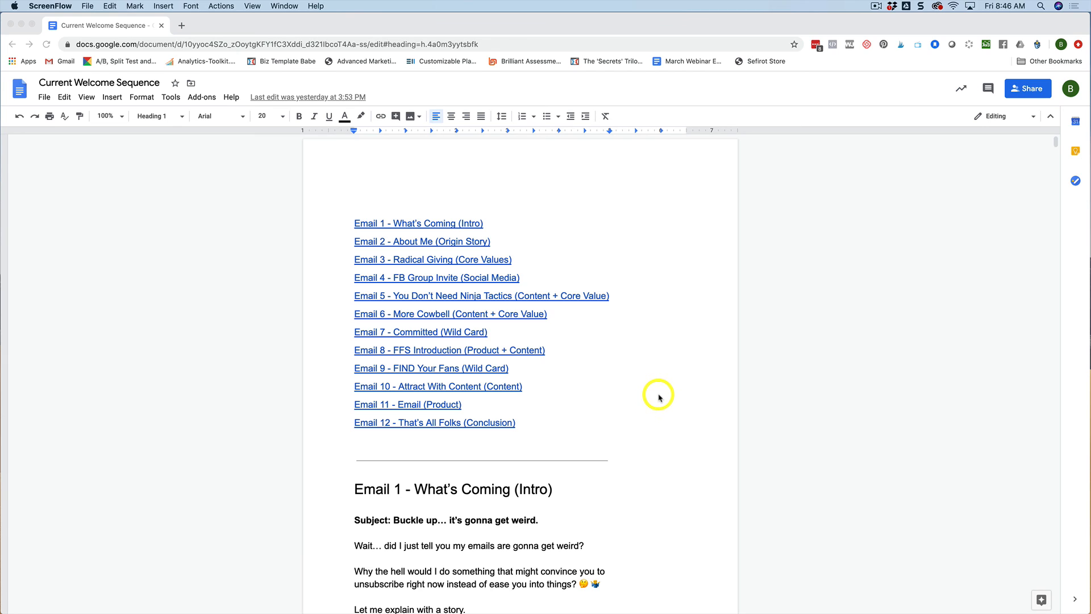
pyautogui.moveTo(655, 401)
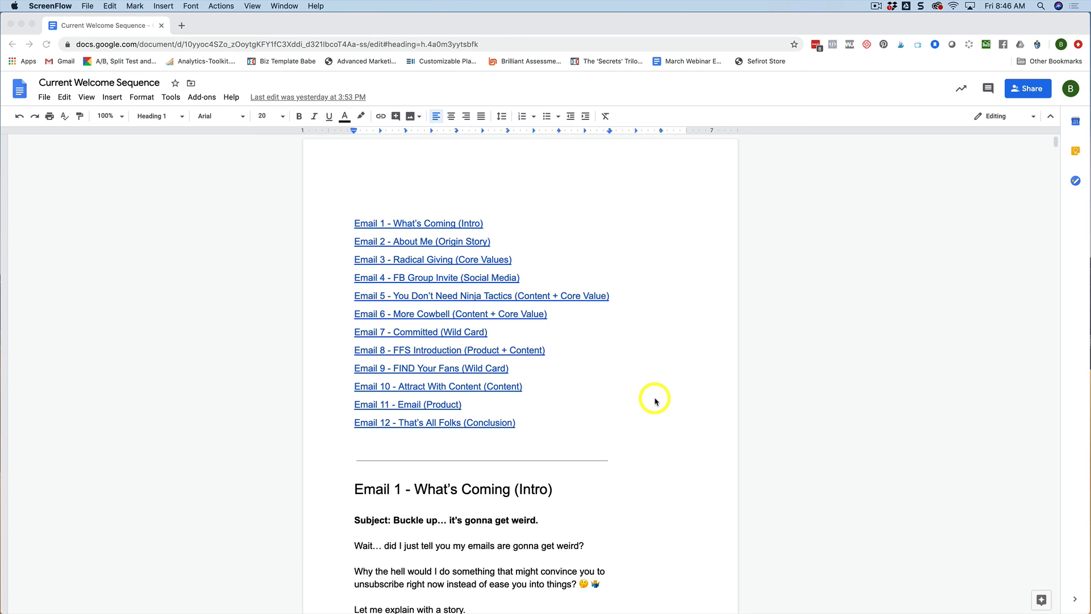
pyautogui.moveTo(652, 394)
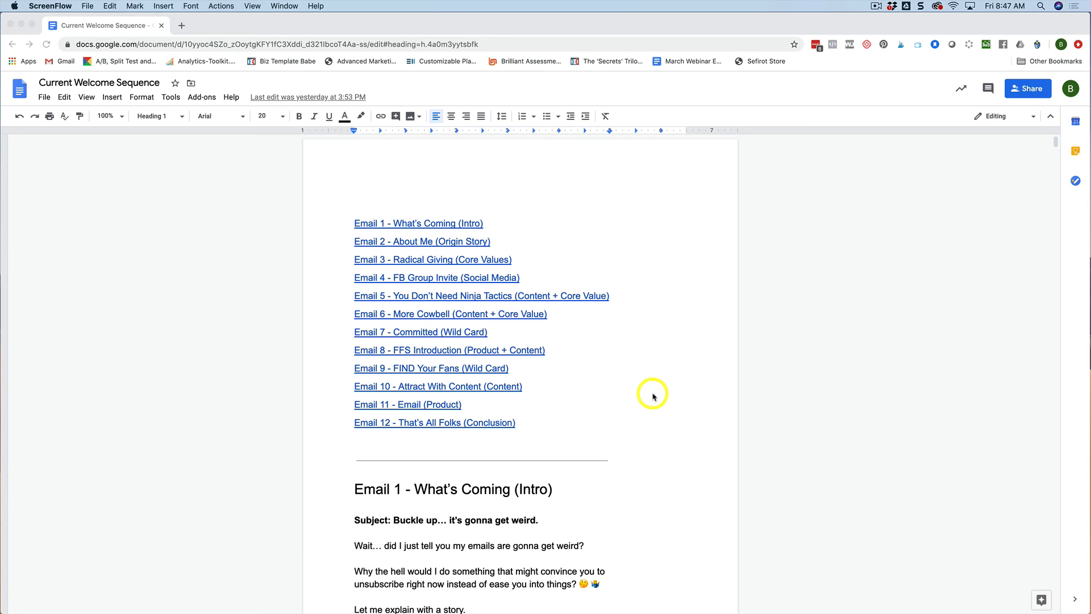
pyautogui.moveTo(651, 390)
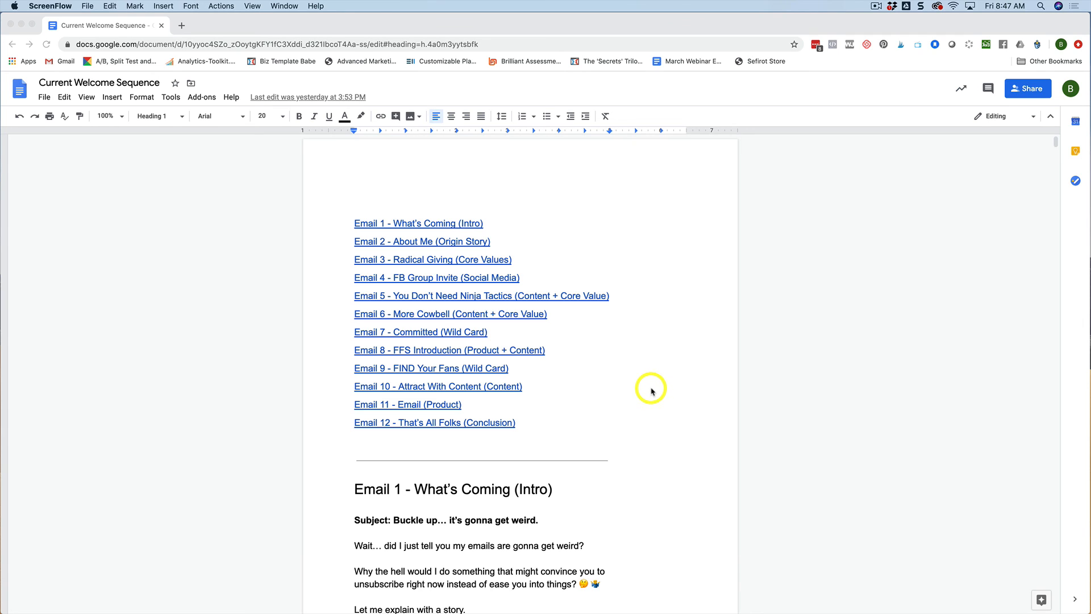